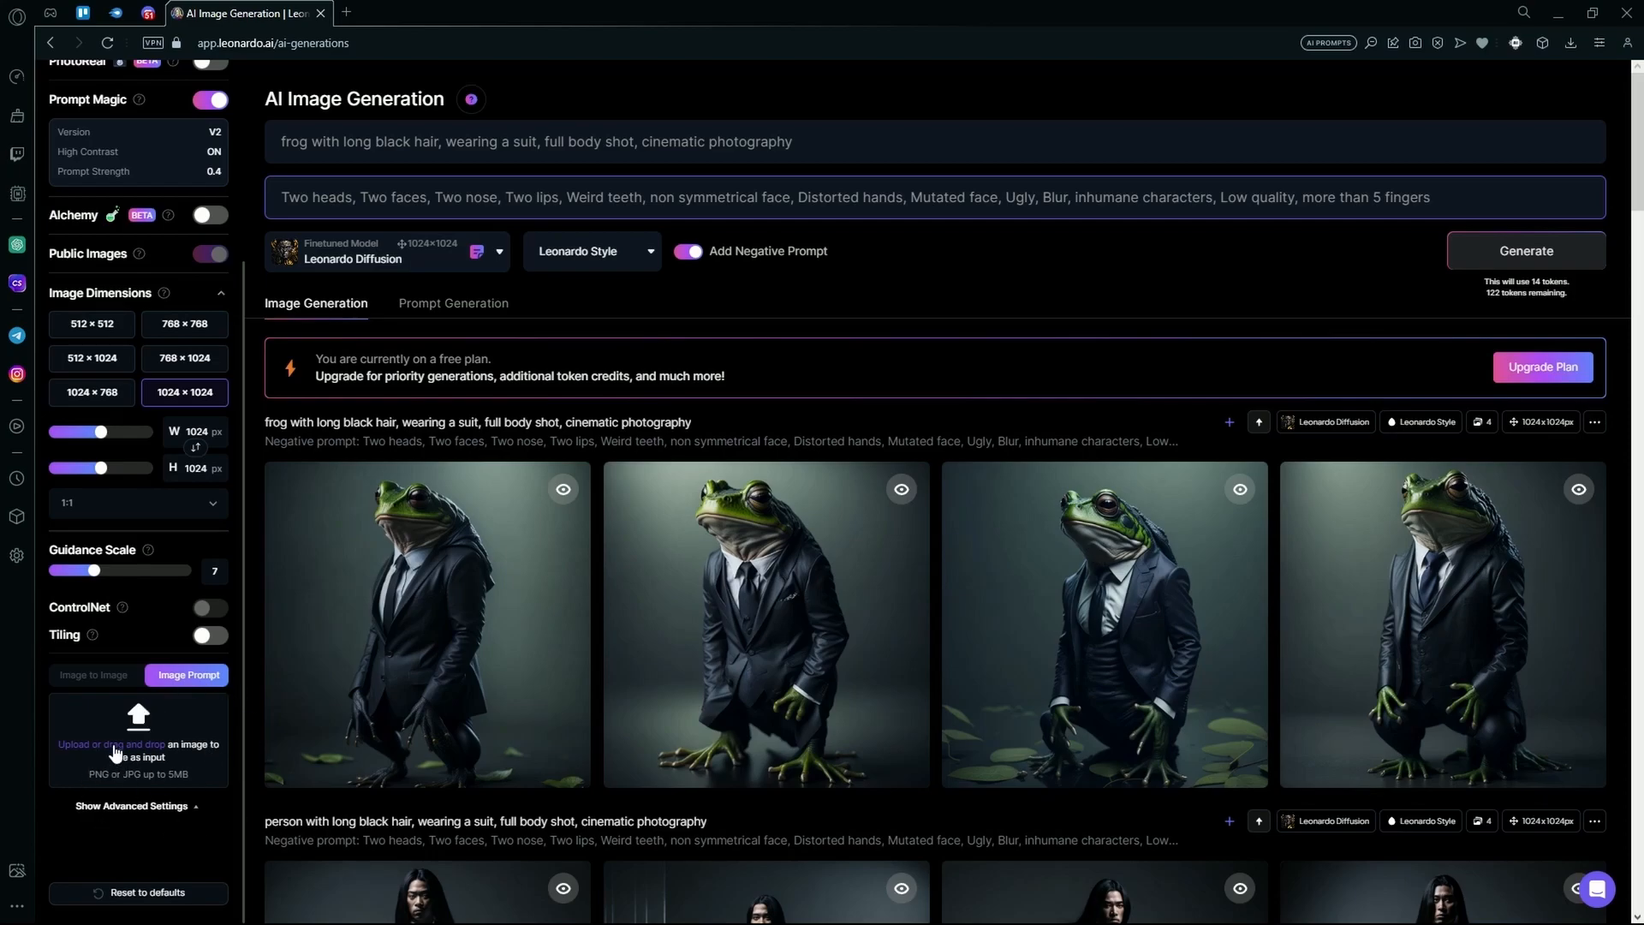
mouse_move(164, 734)
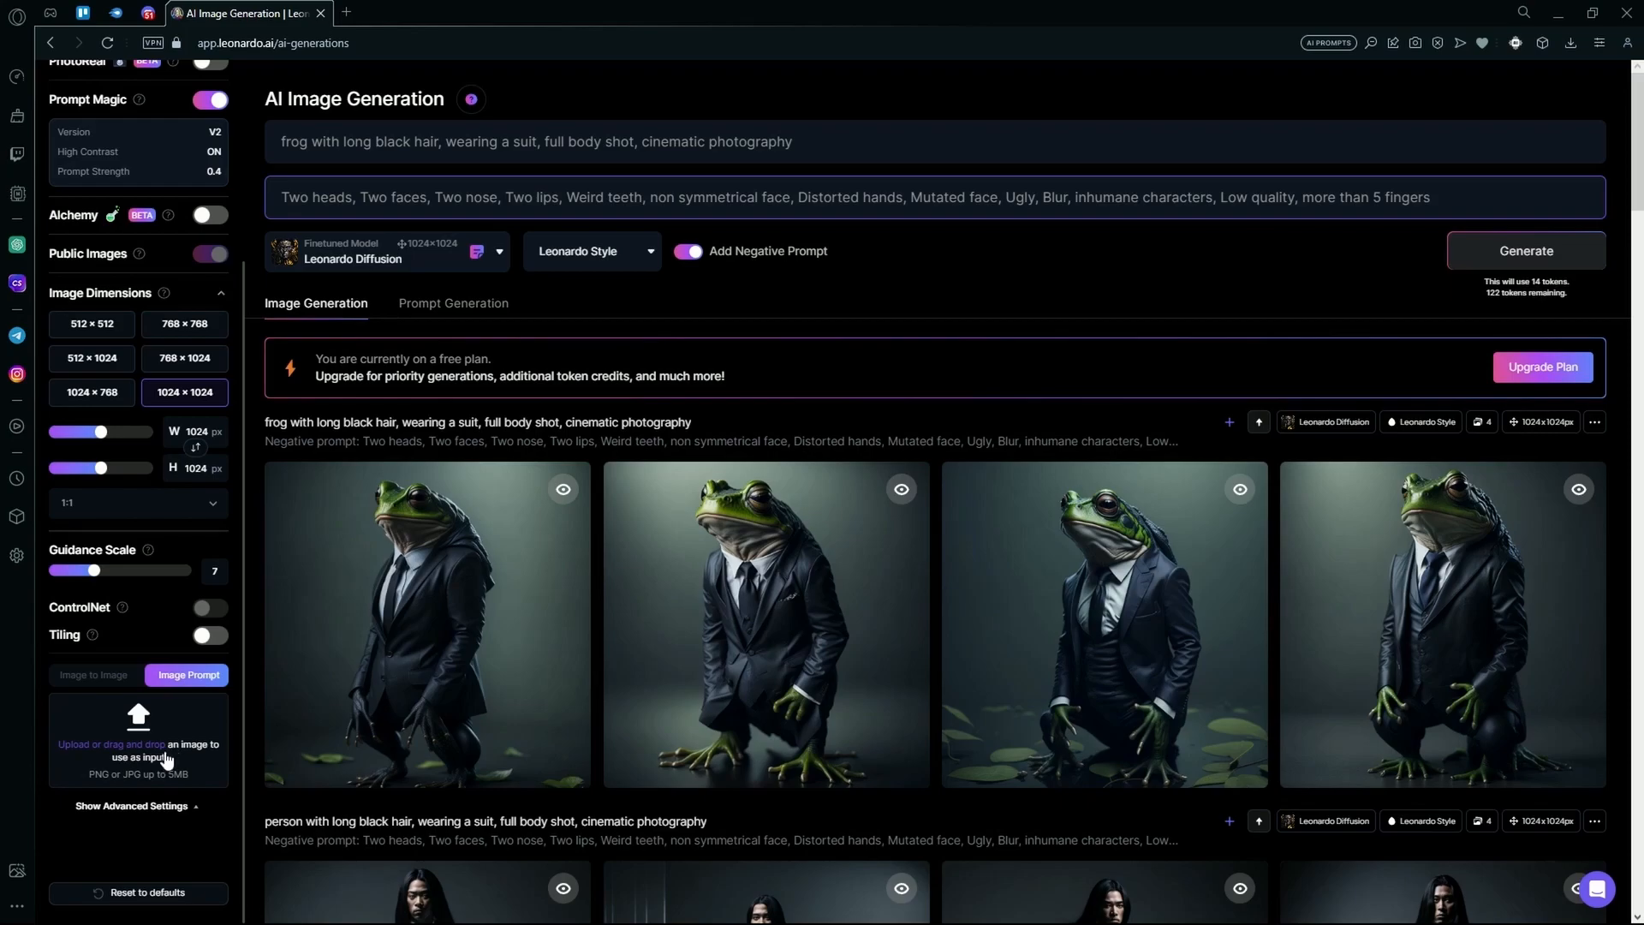
Upload the Old Lady portrait from the Resources folder as the image prompt
click(137, 743)
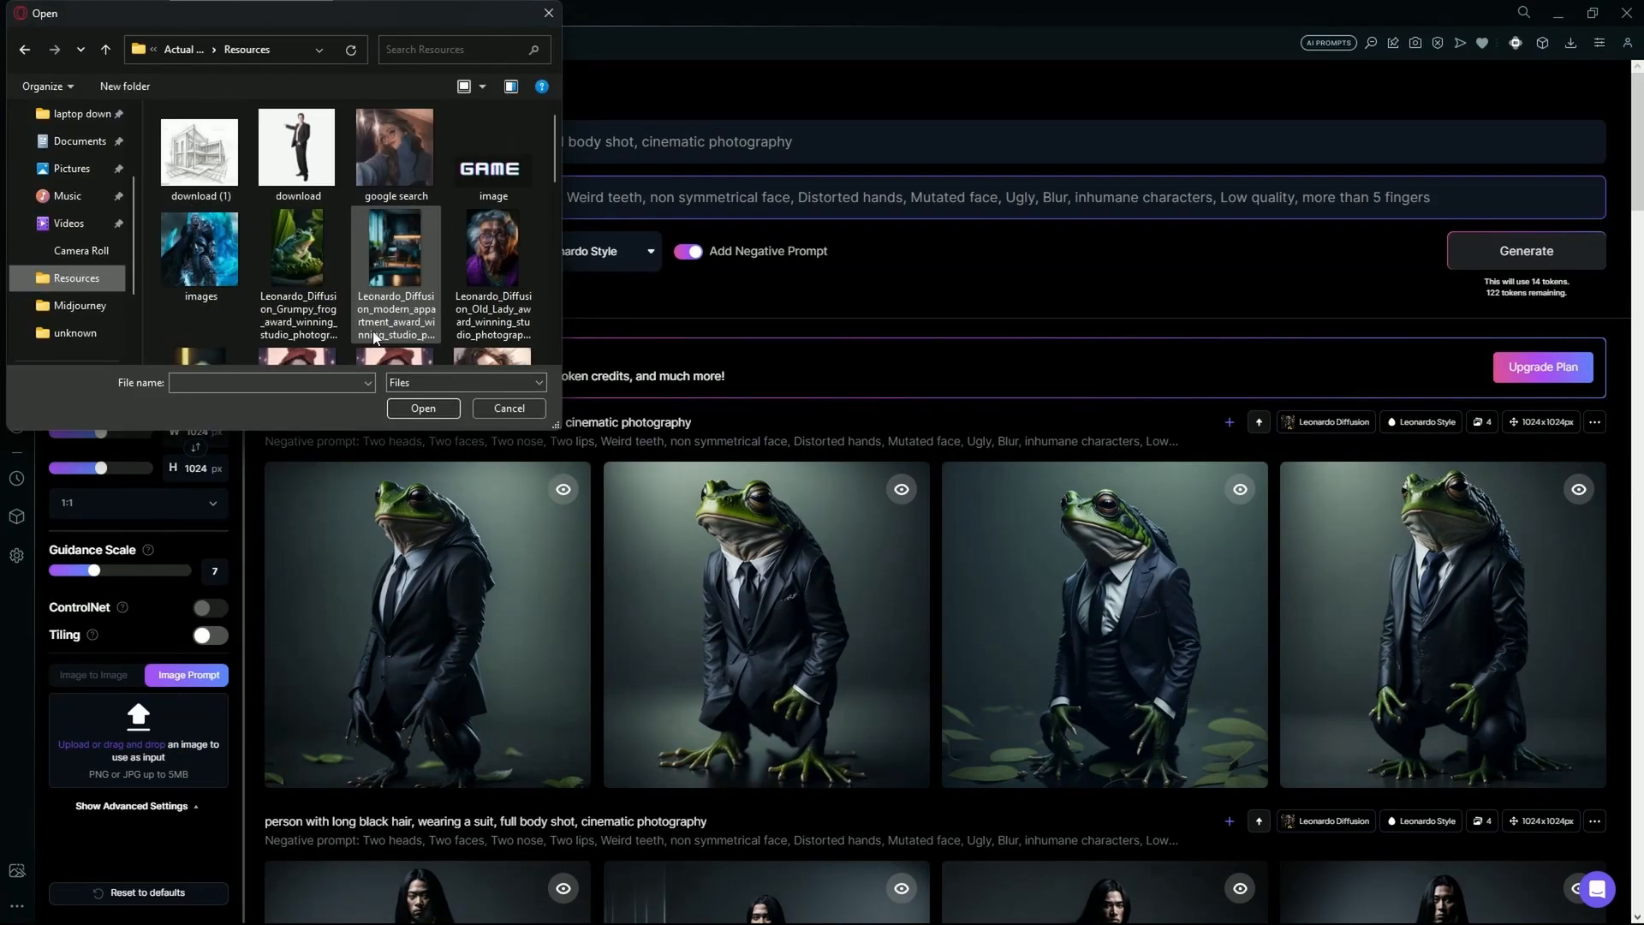
click(491, 249)
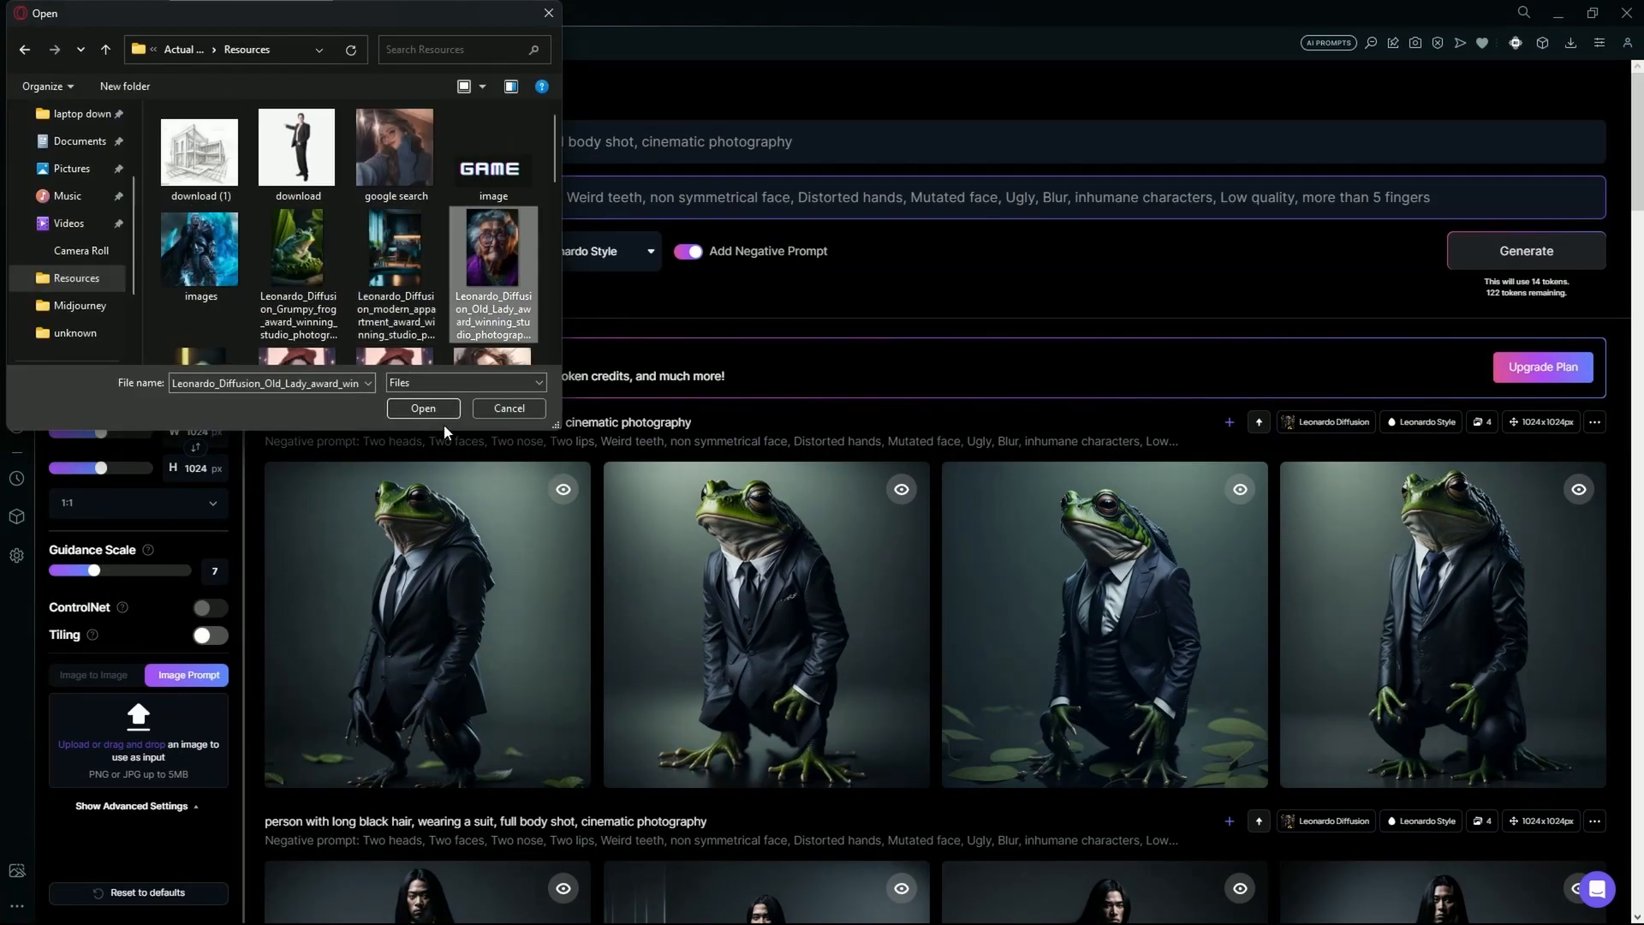
click(424, 407)
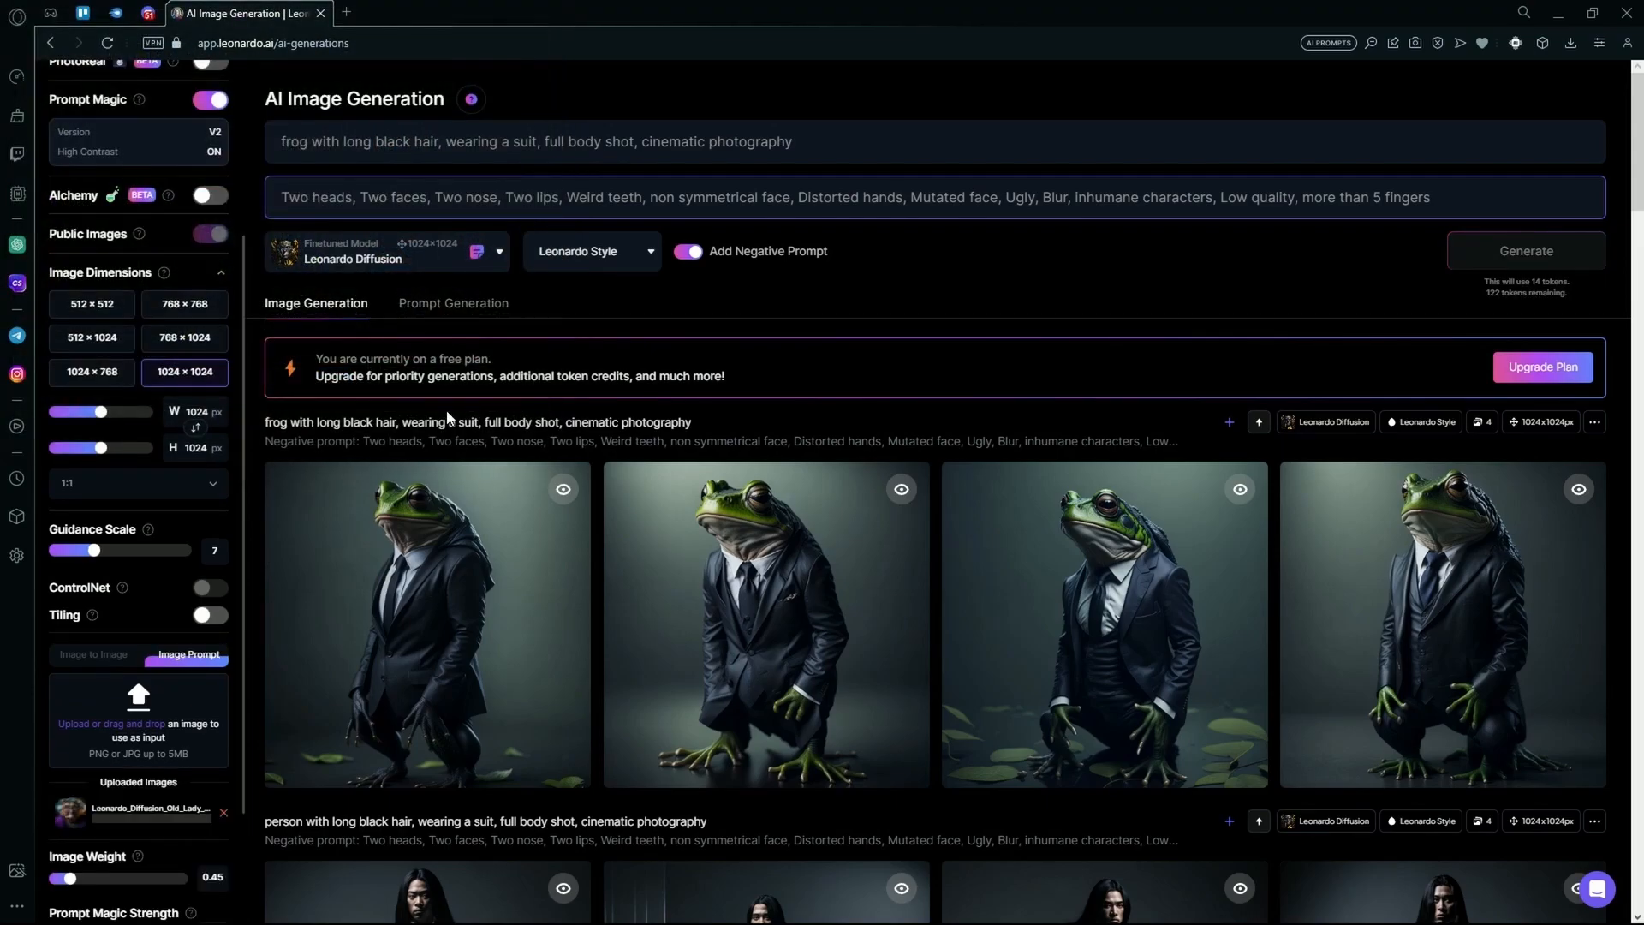
Replace the frog-in-a-suit prompt with 'old lady anime character'
scroll(down, 3)
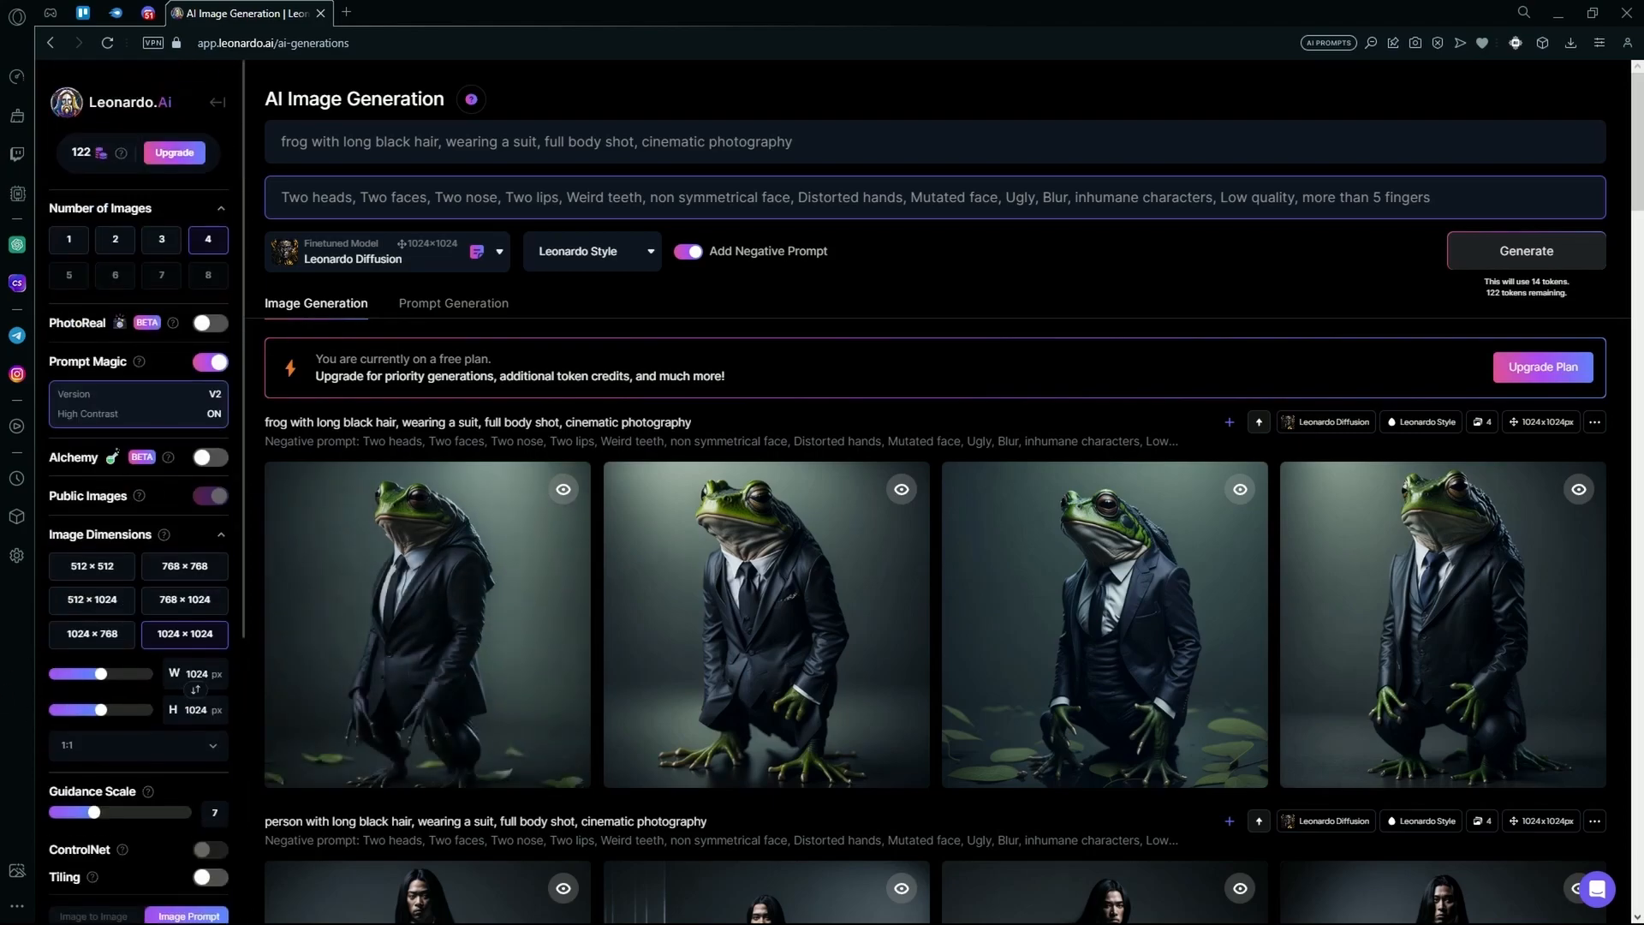
triple_click(534, 141)
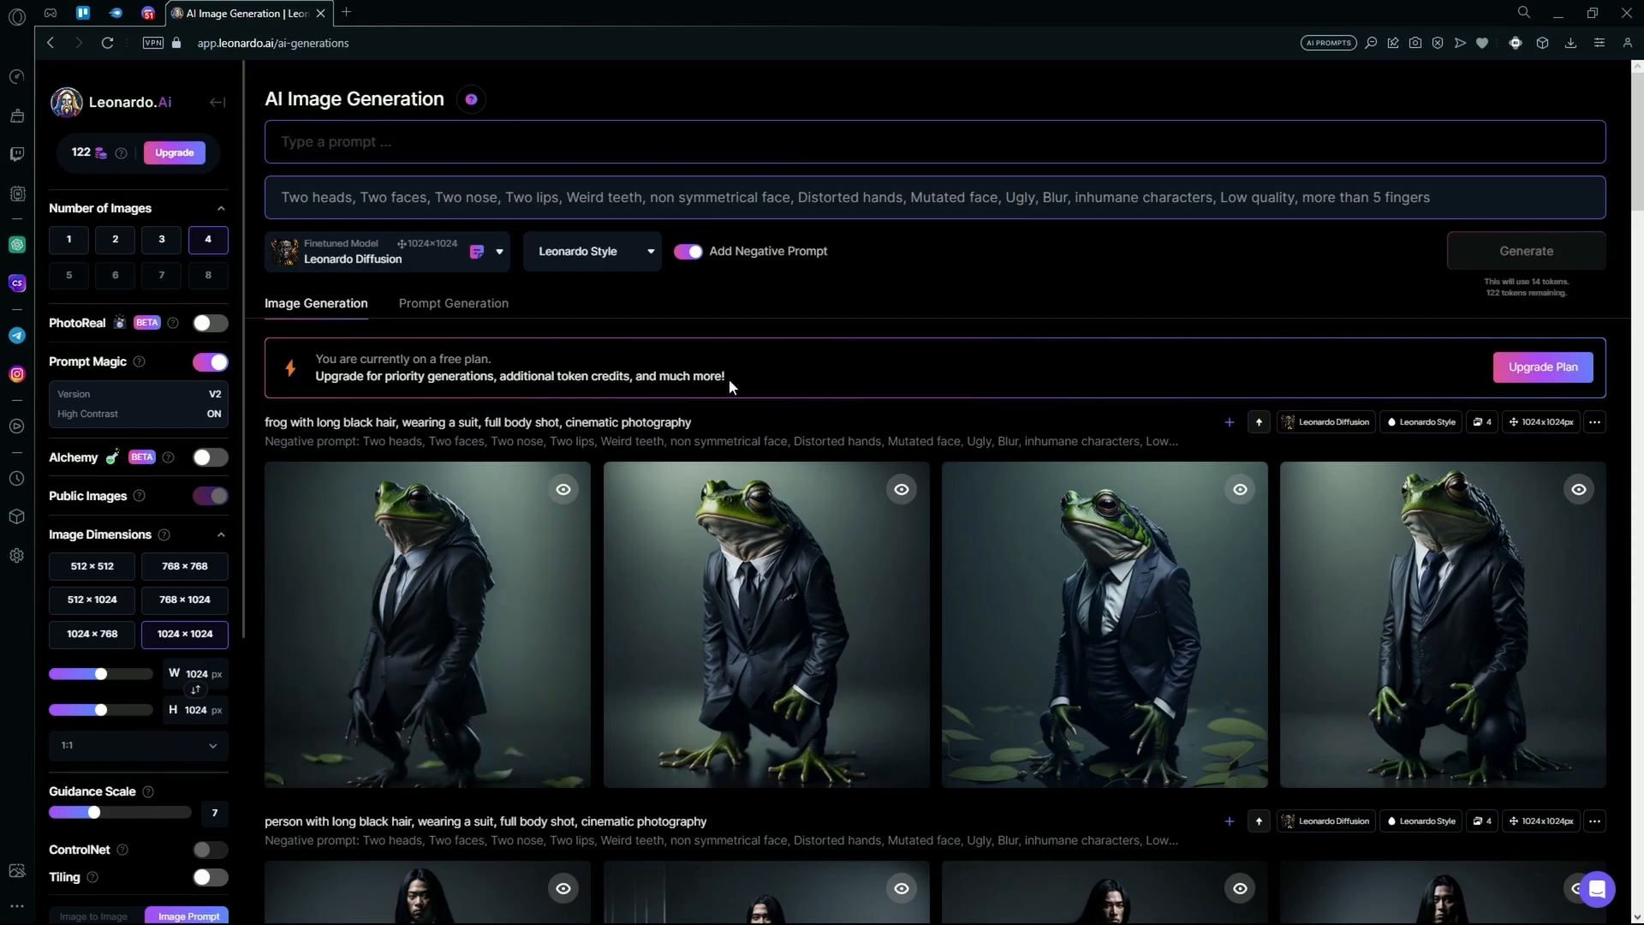
text(an)
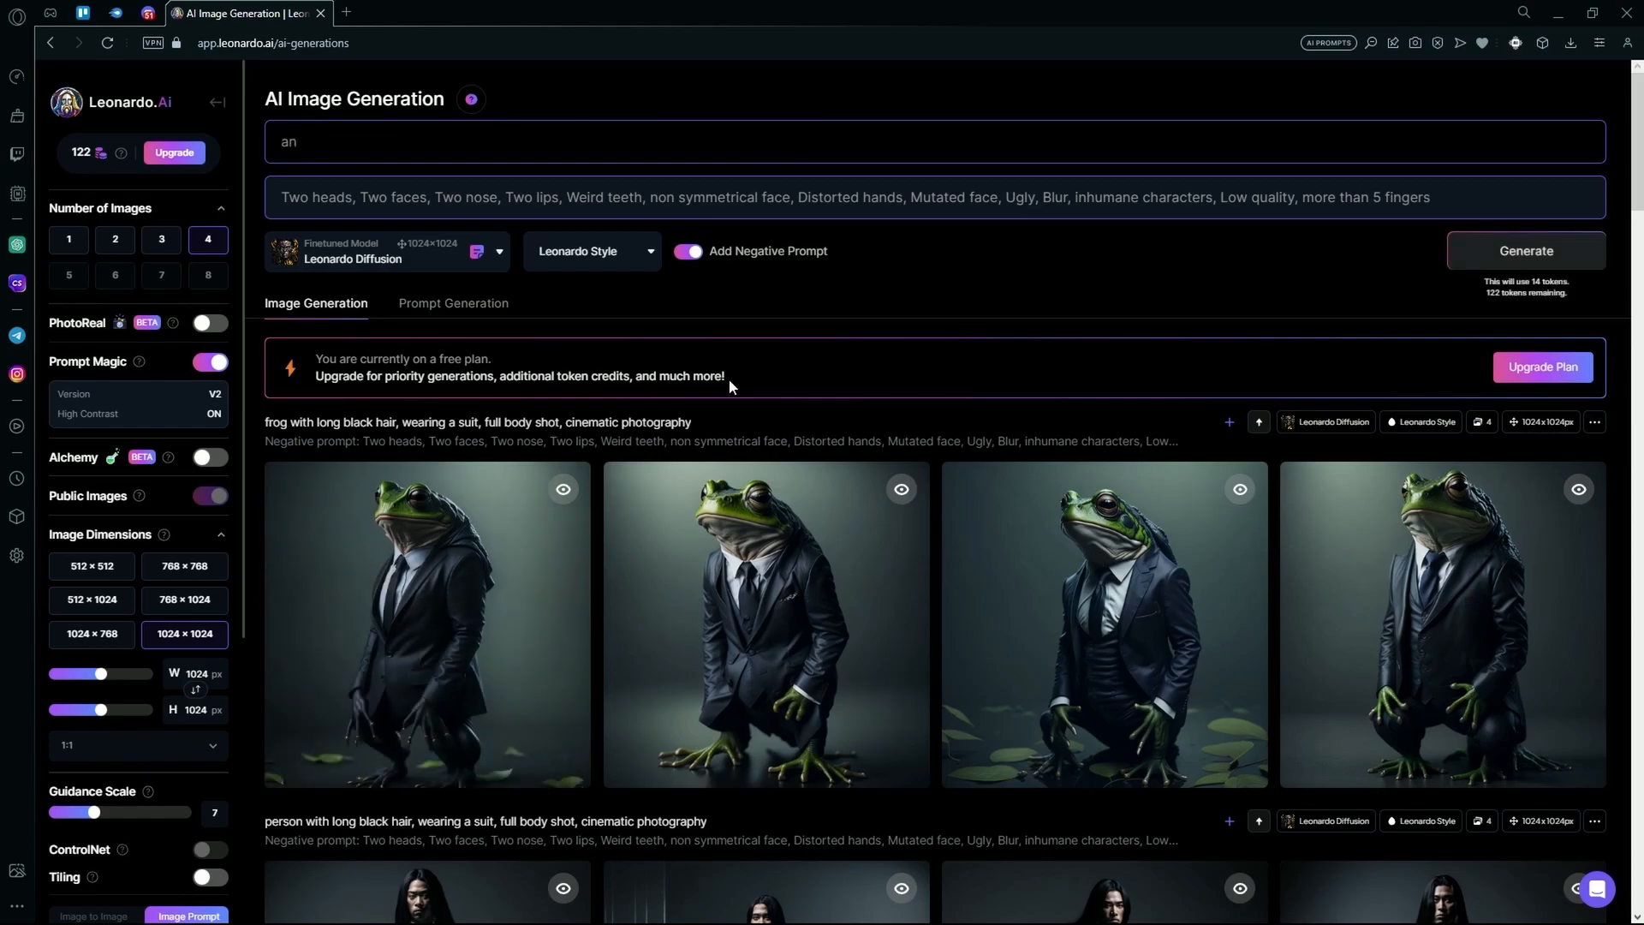
text(old lady a)
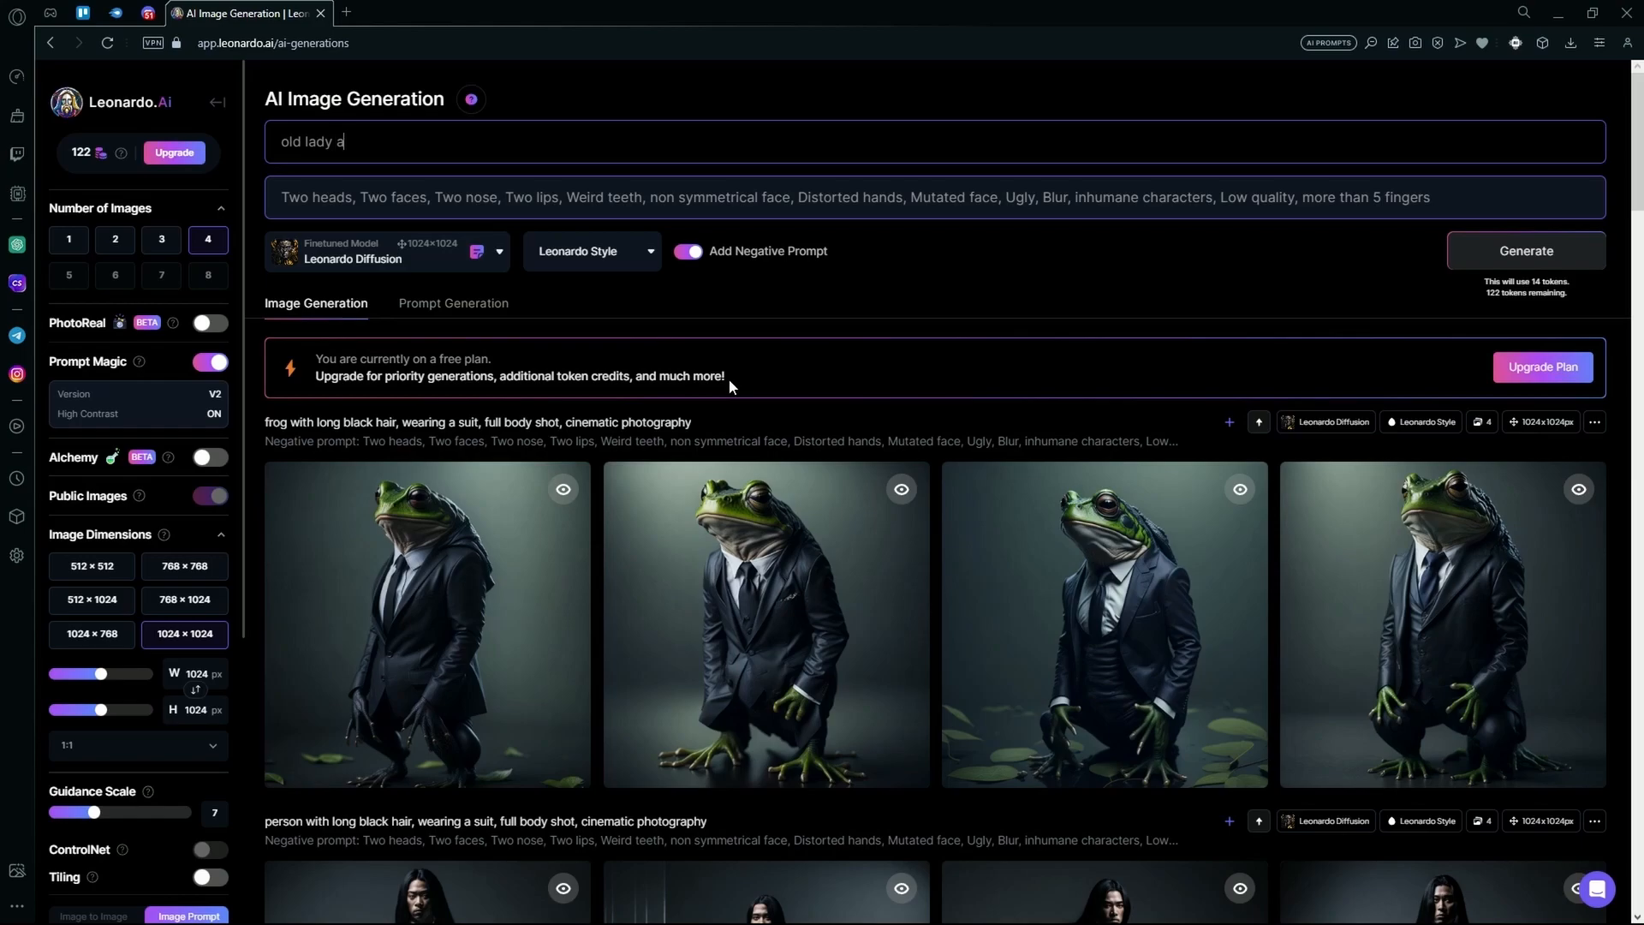
text(nime character)
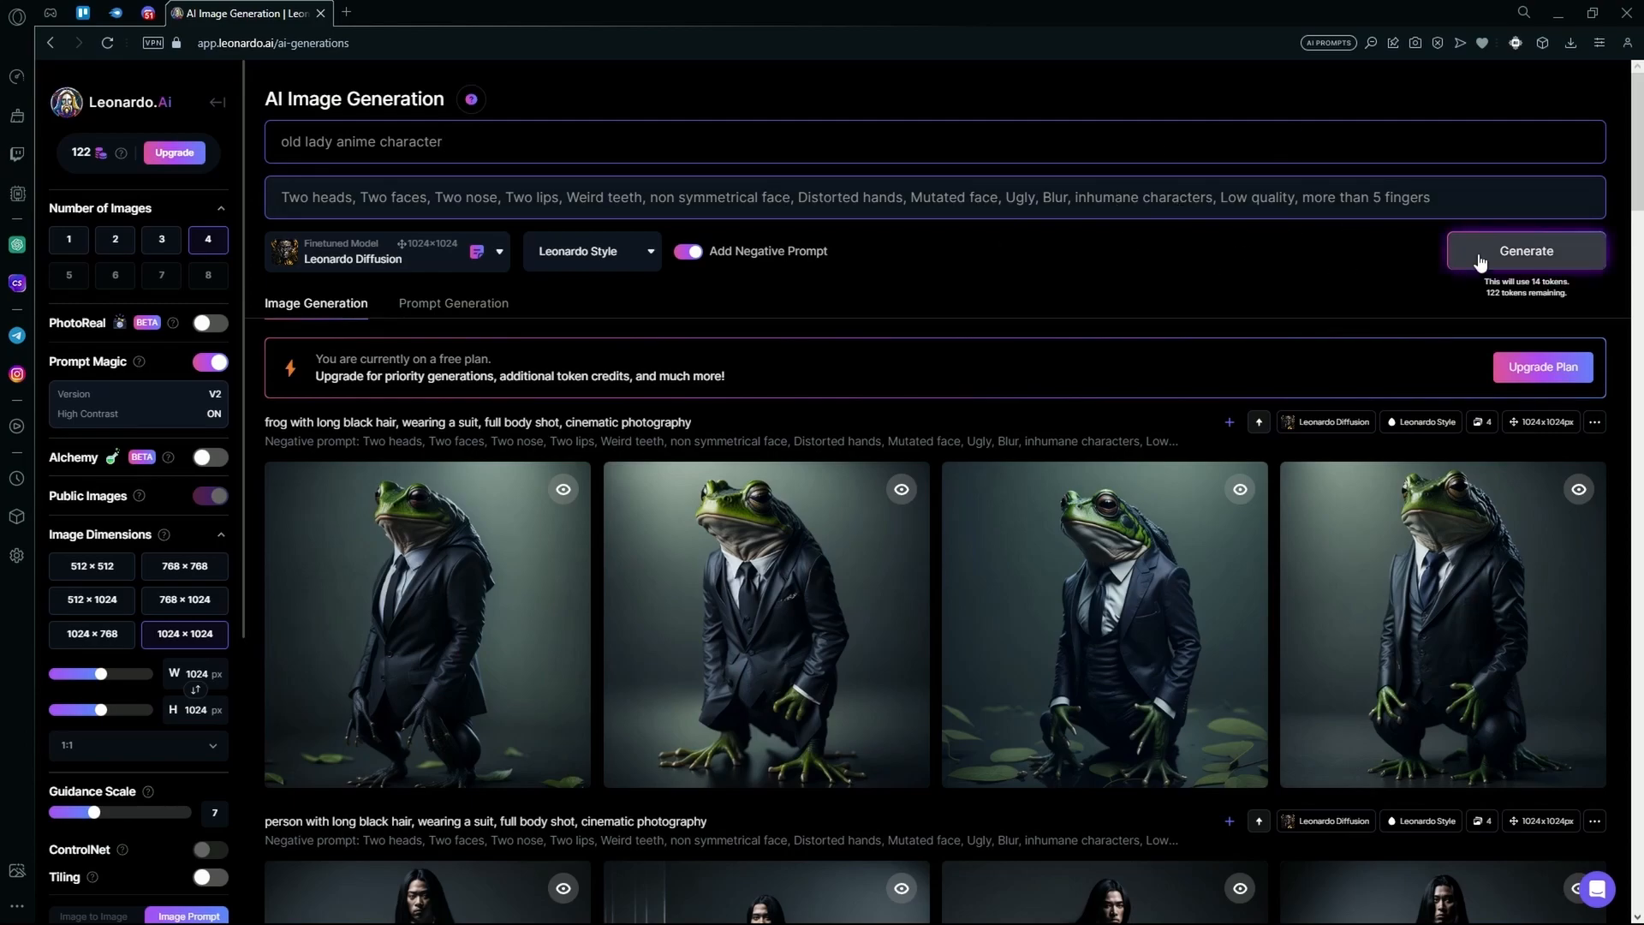
Generate four images for the 'old lady anime character' prompt
click(1526, 251)
text(4 eyes, 3 eyes, m)
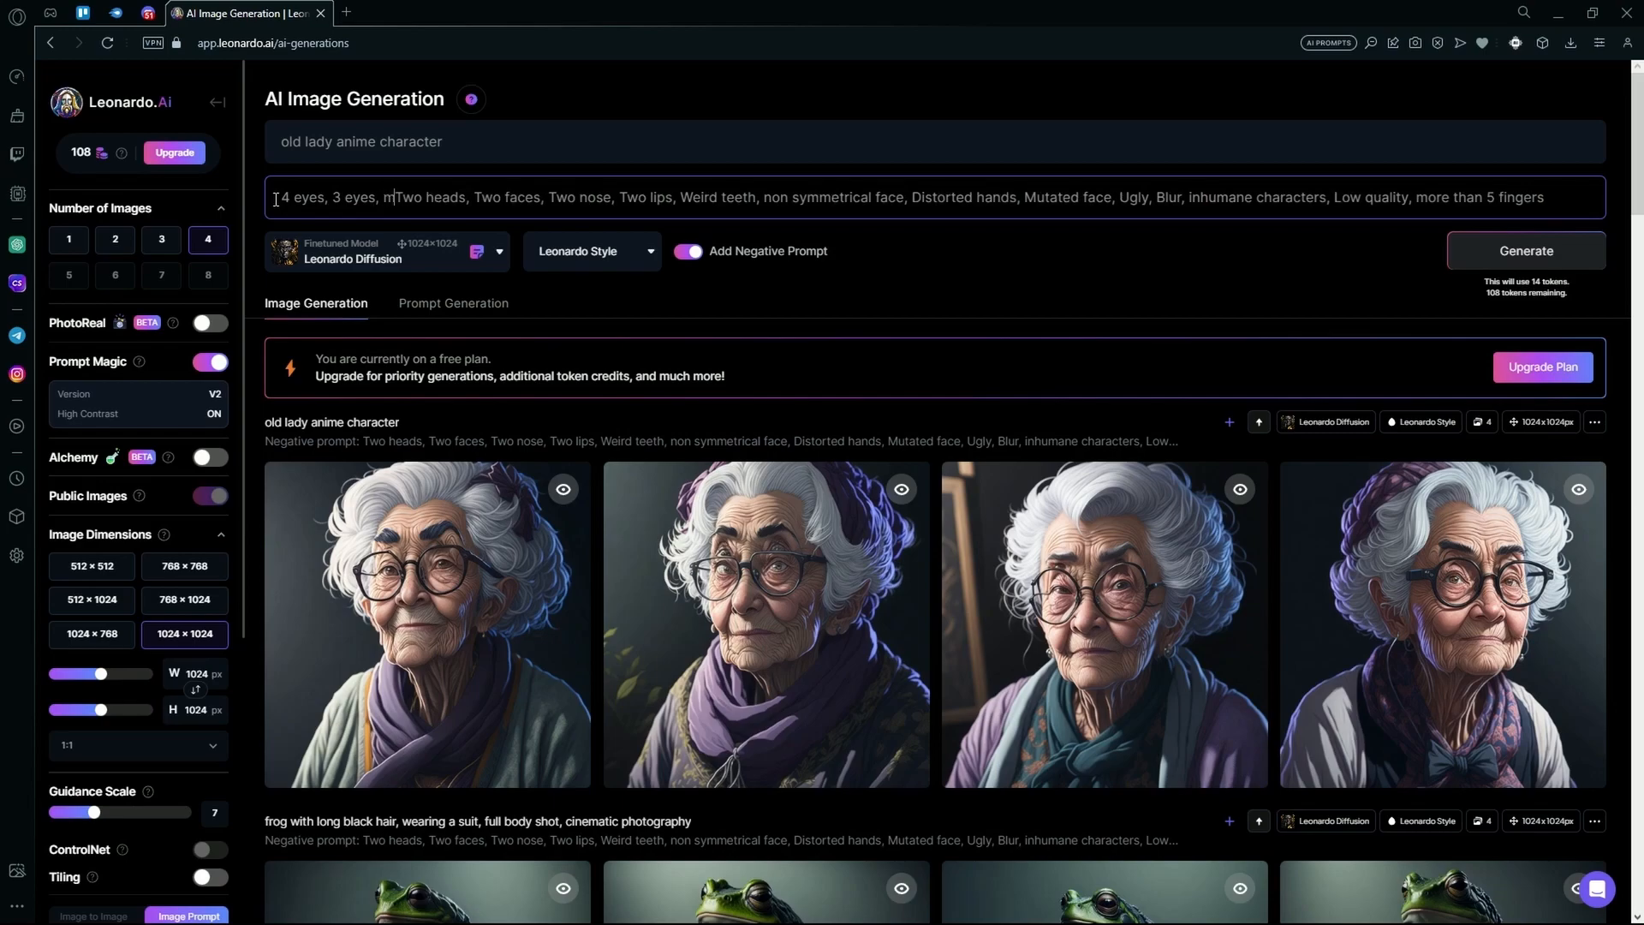
Add 'misplaced eyes' to the negative prompt, change 'character' to 'teacher', and generate
text(isplaced eyes,)
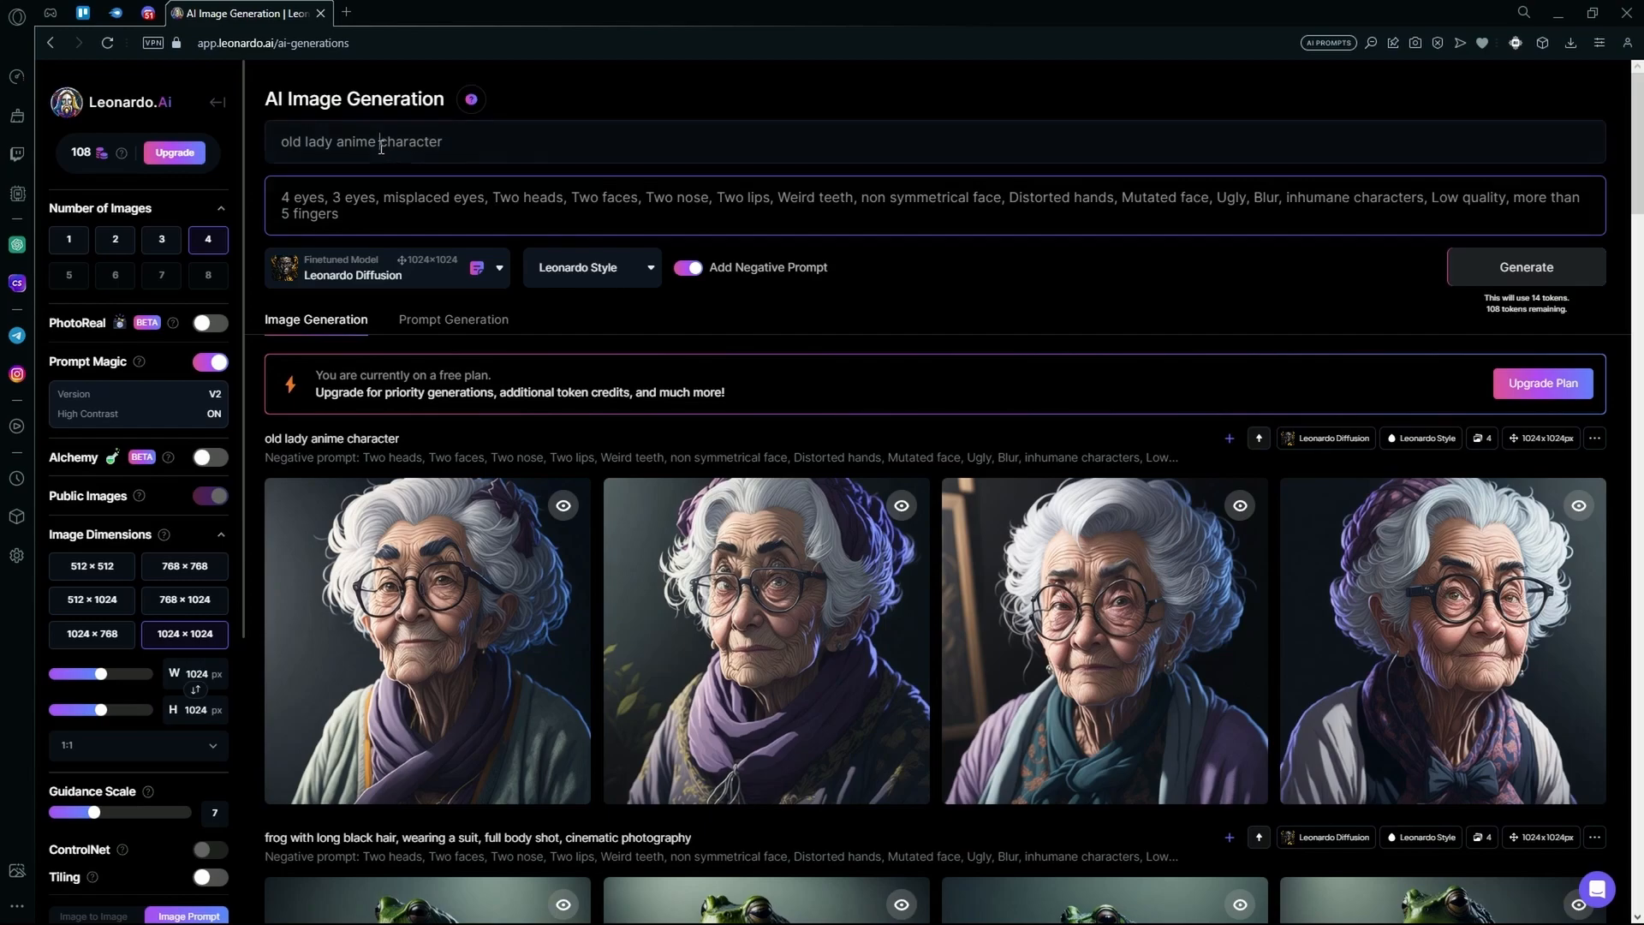
double_click(411, 141)
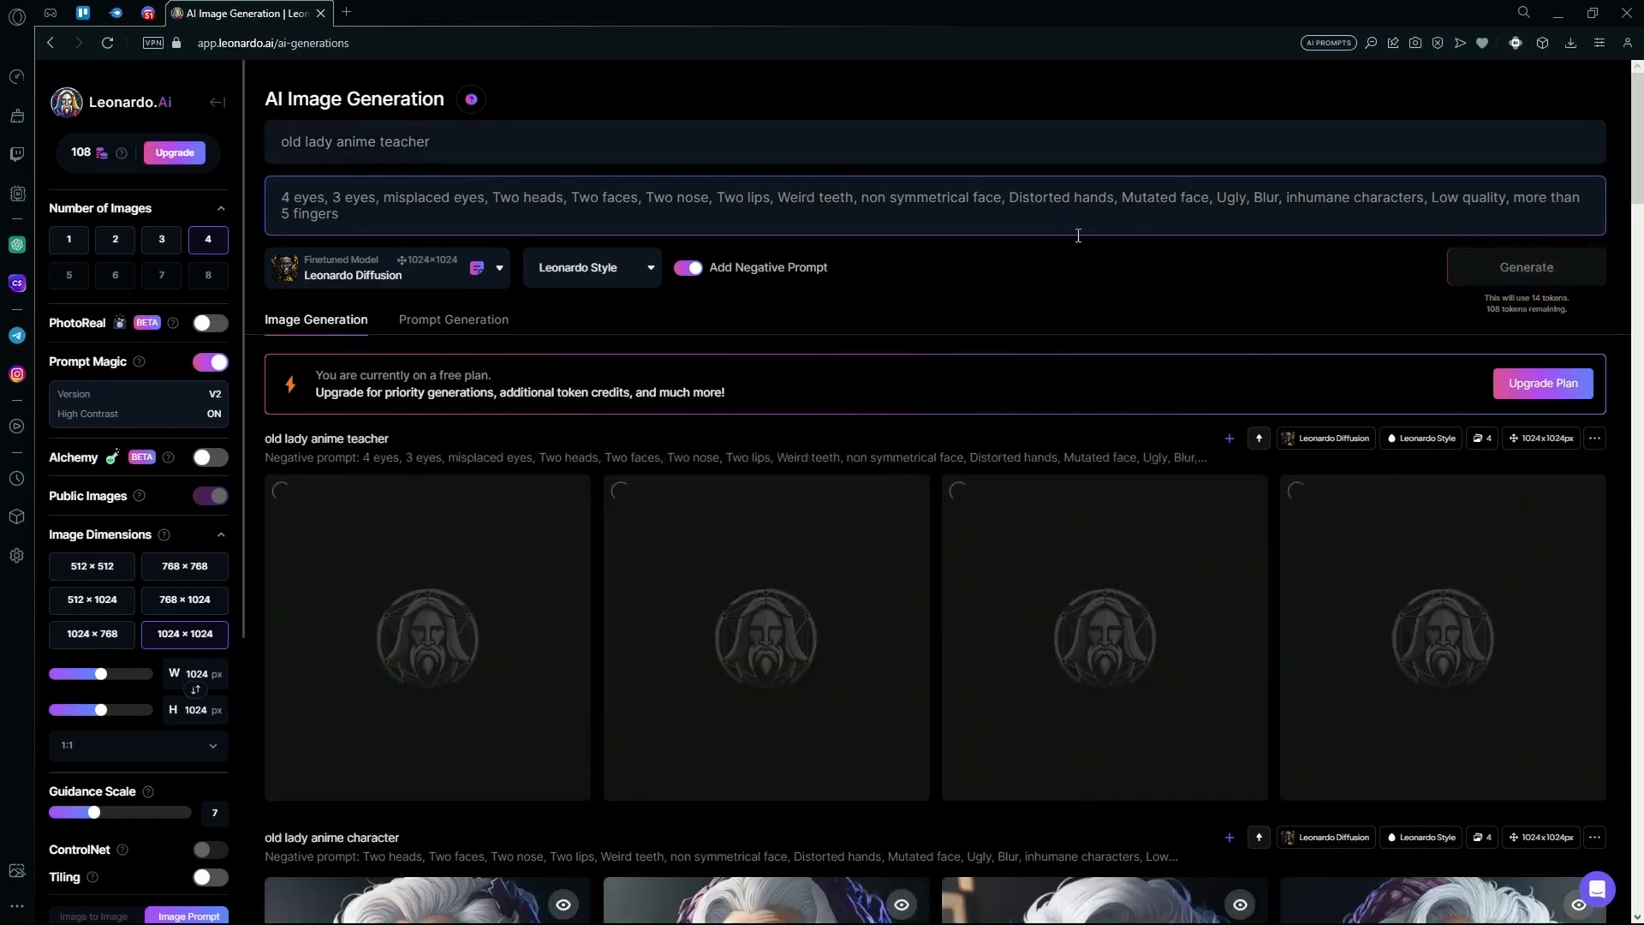
click(1526, 266)
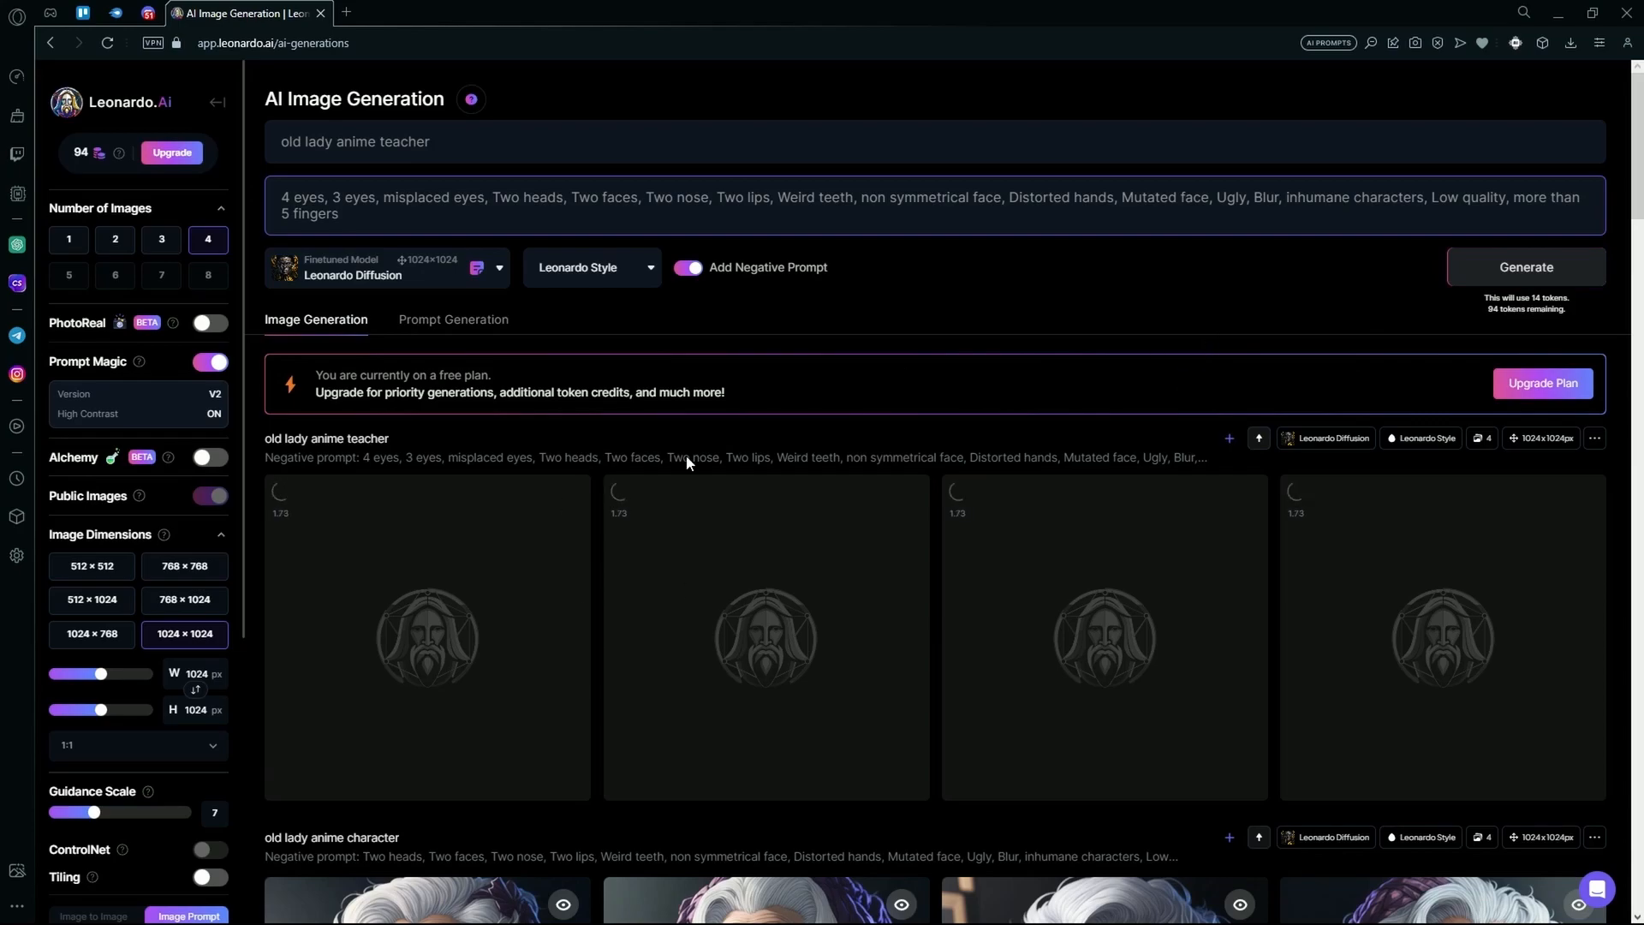
Enlarge the old lady anime teacher portraits for a closer look, then close the viewer
scroll(down, 3)
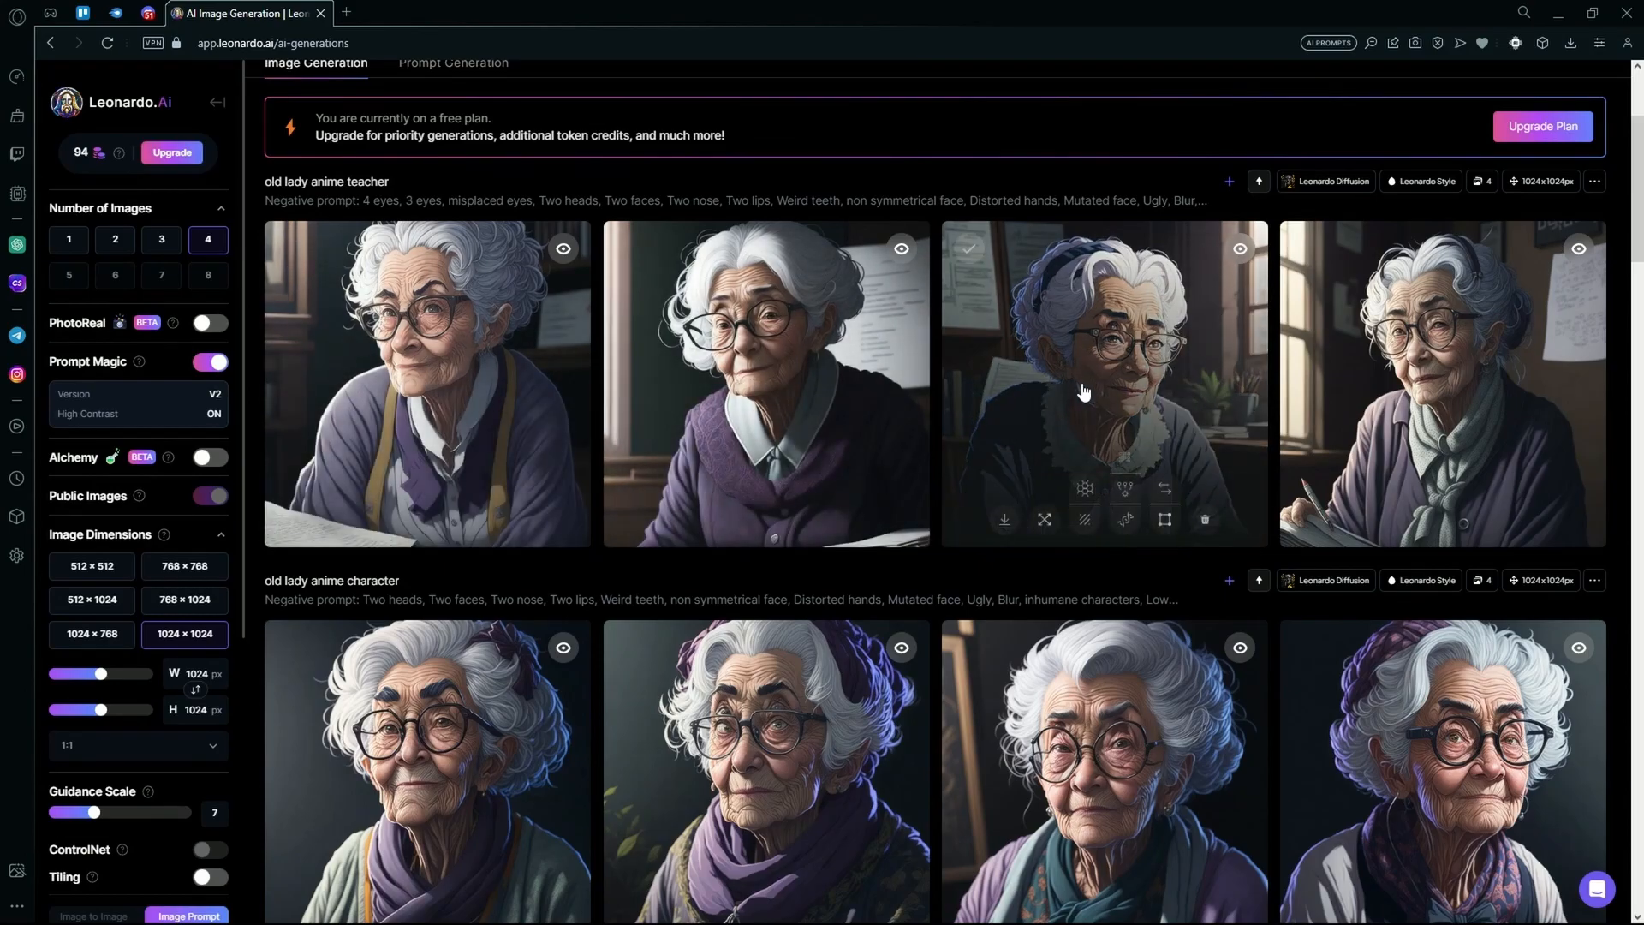
click(1103, 383)
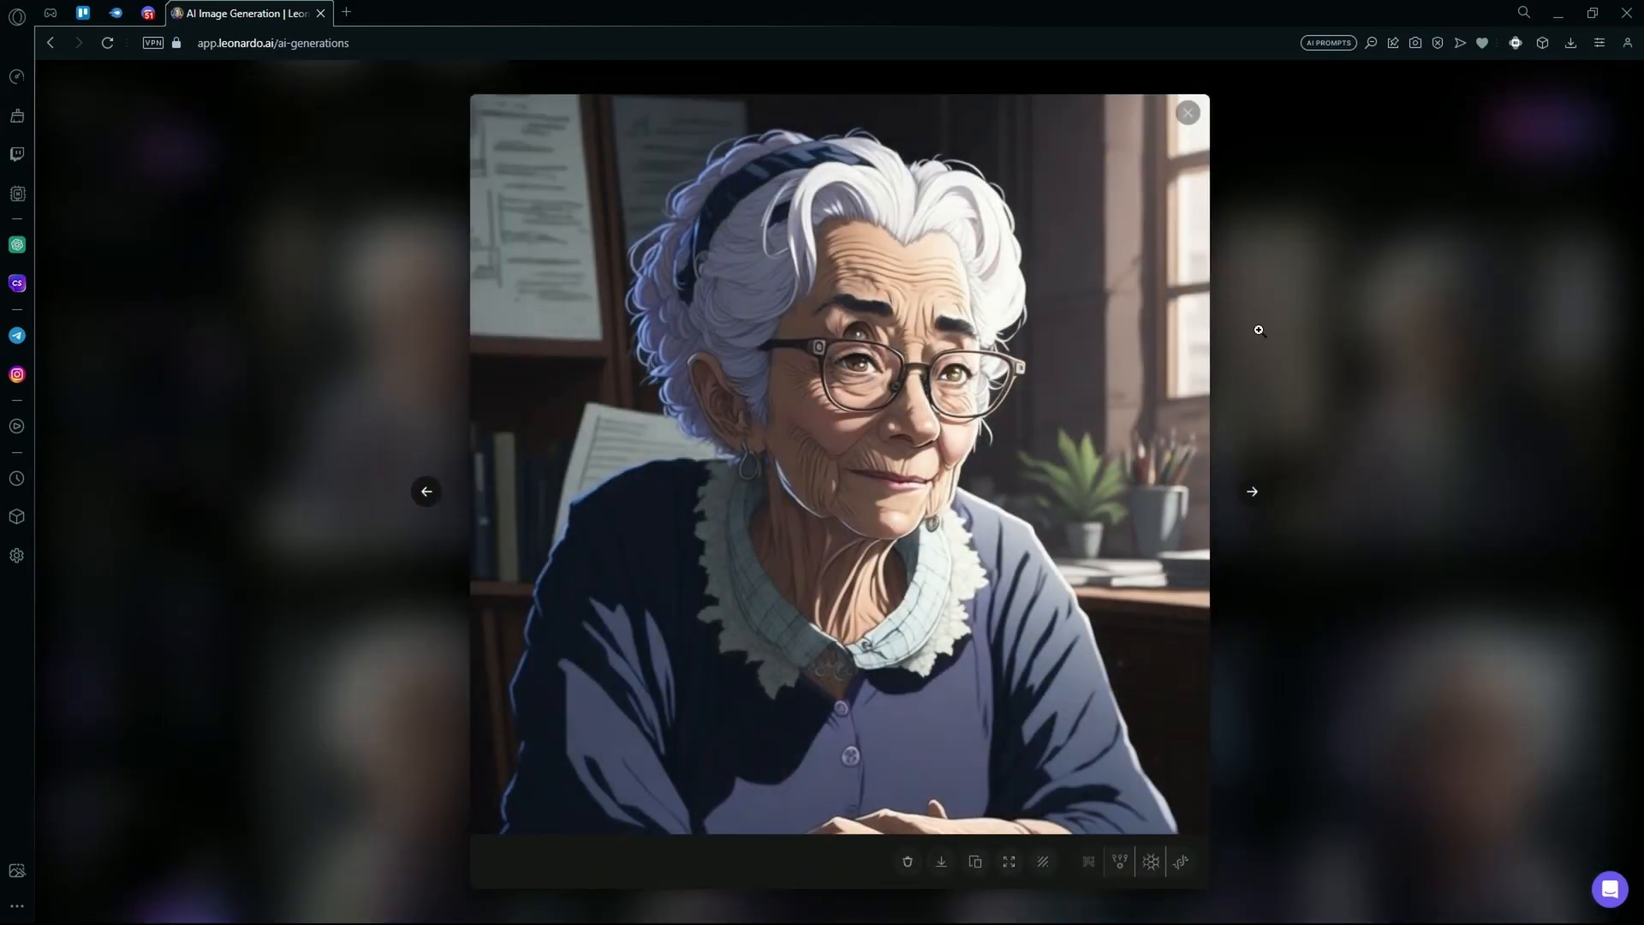
click(1187, 112)
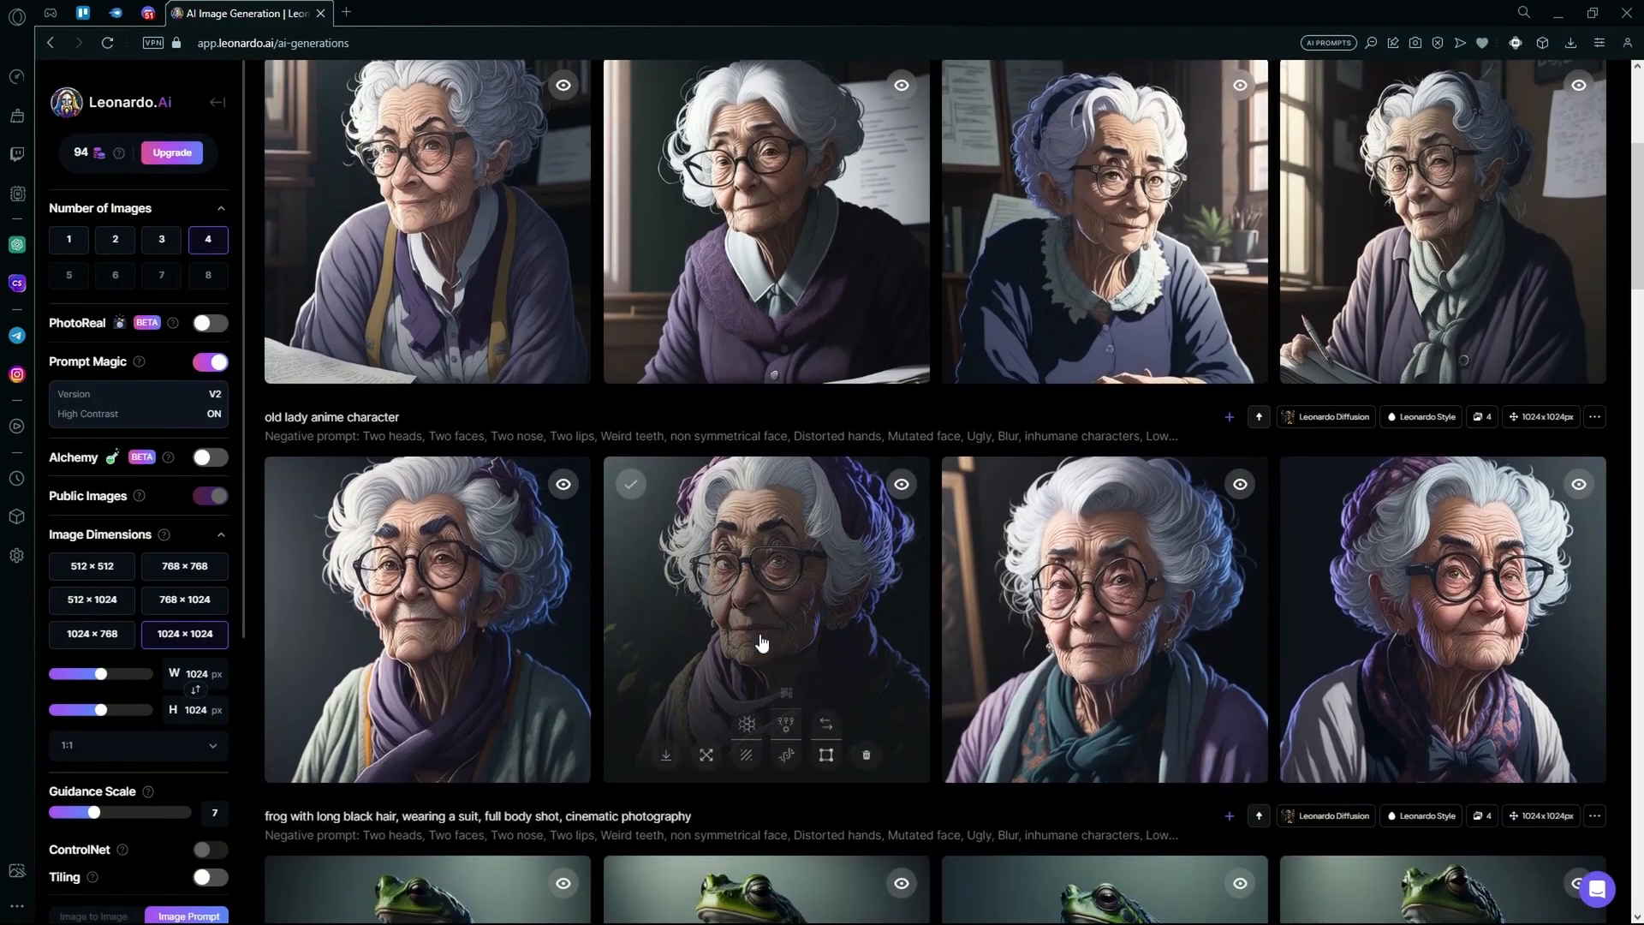
scroll(up, 3)
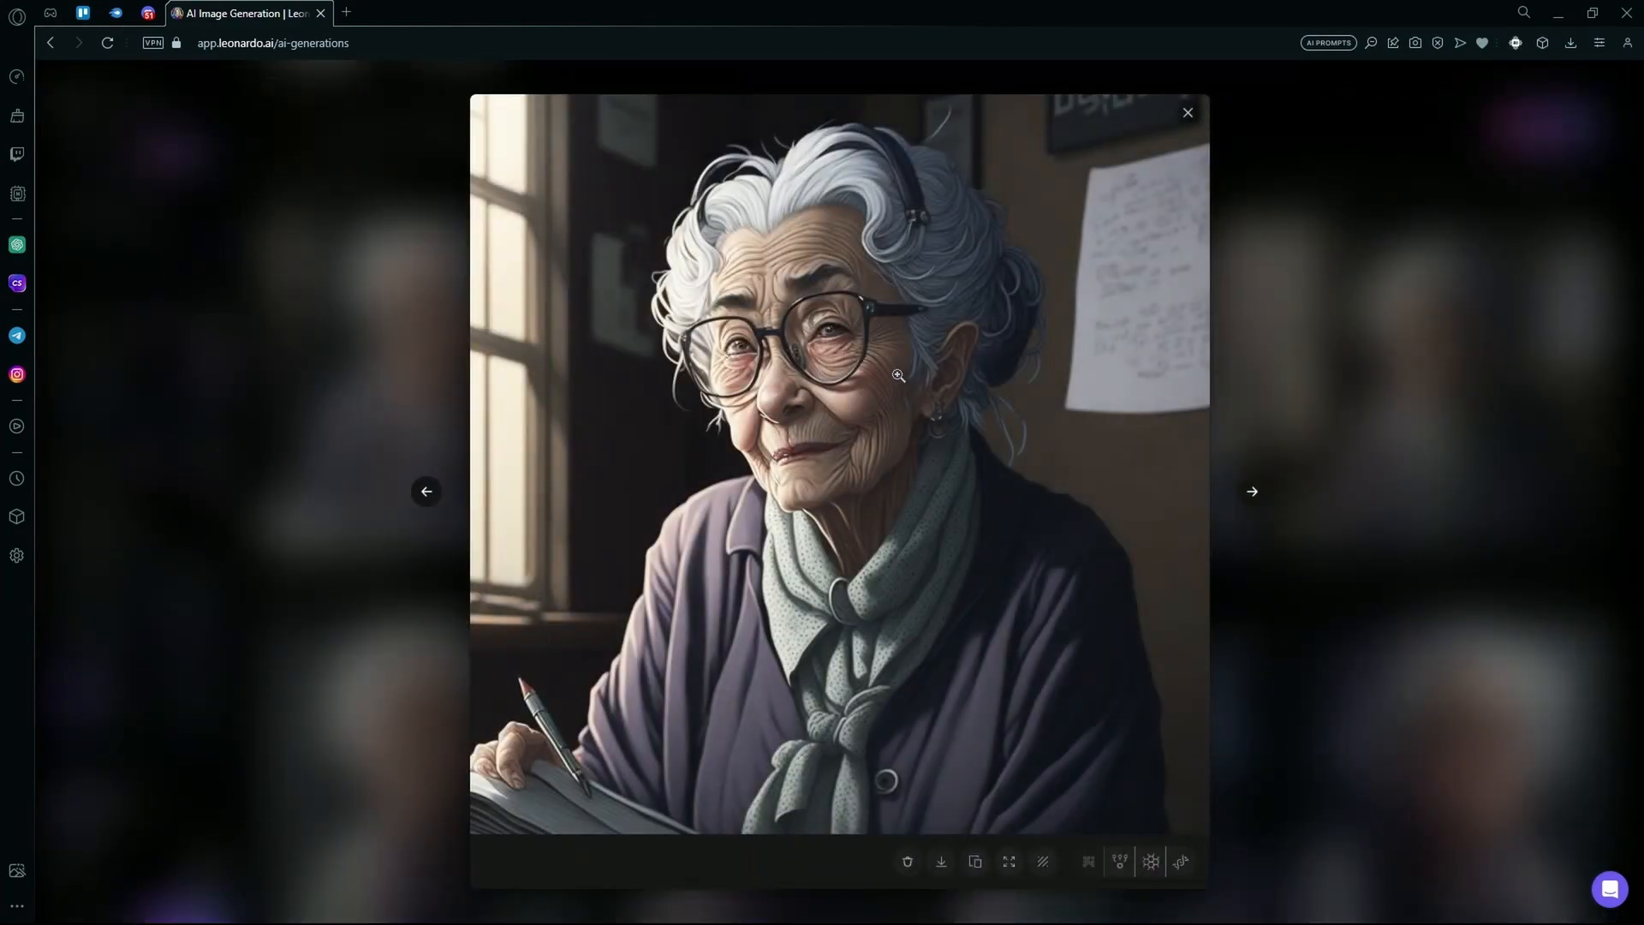
click(1186, 112)
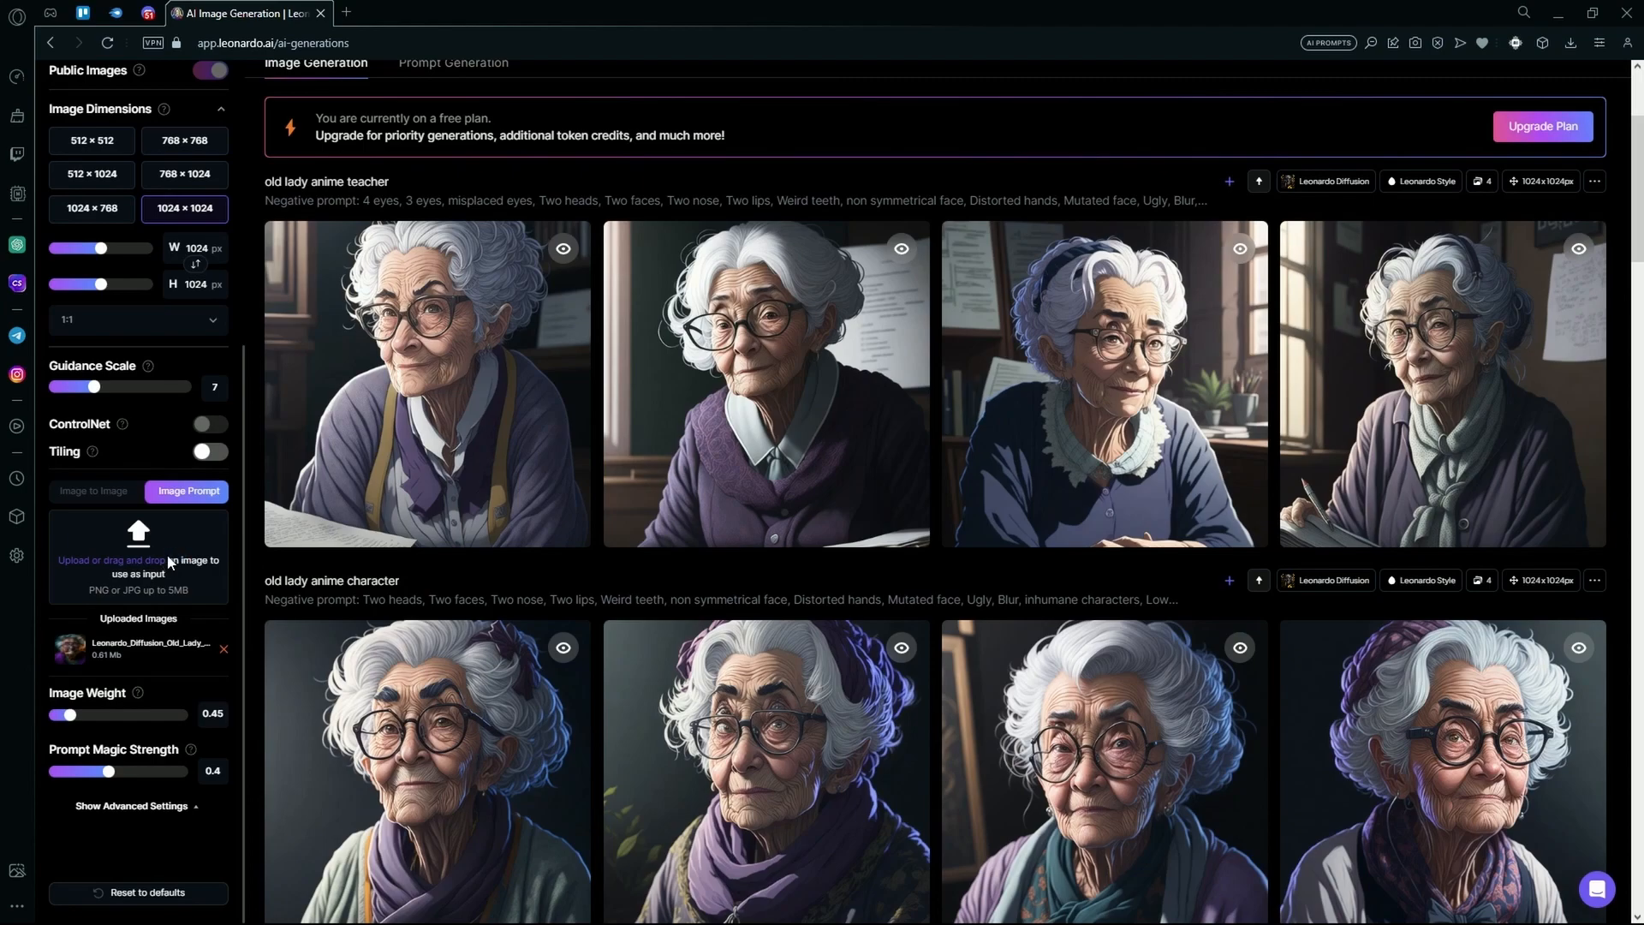
Upload the Grumpy frog PNG as a second image prompt
click(139, 546)
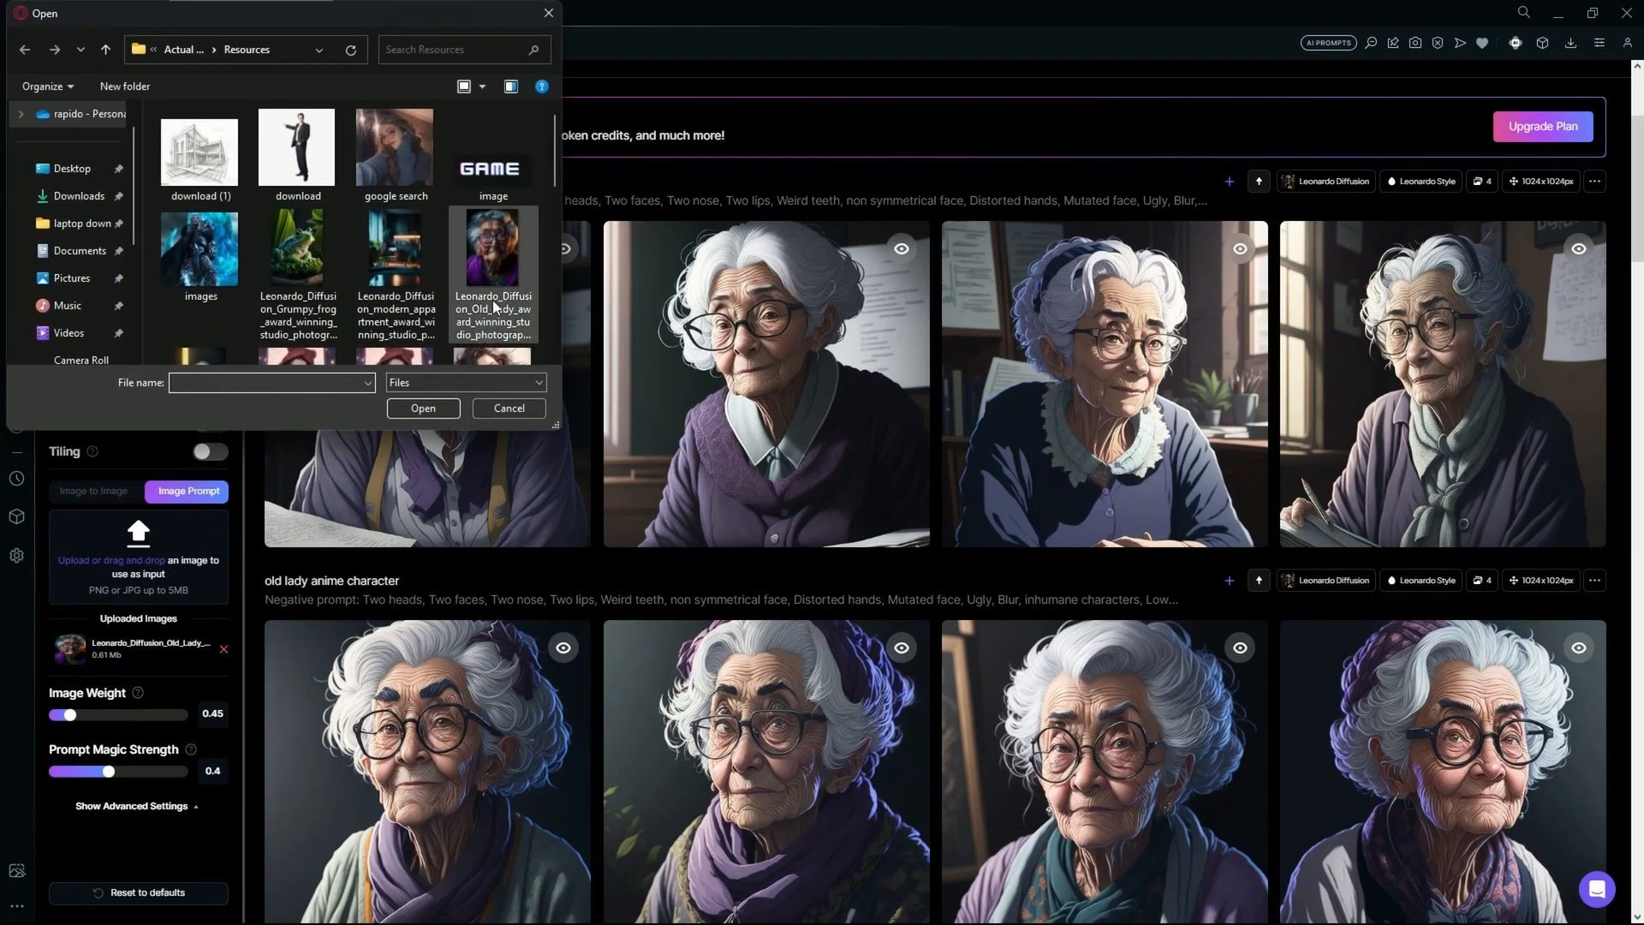
scroll(down, 3)
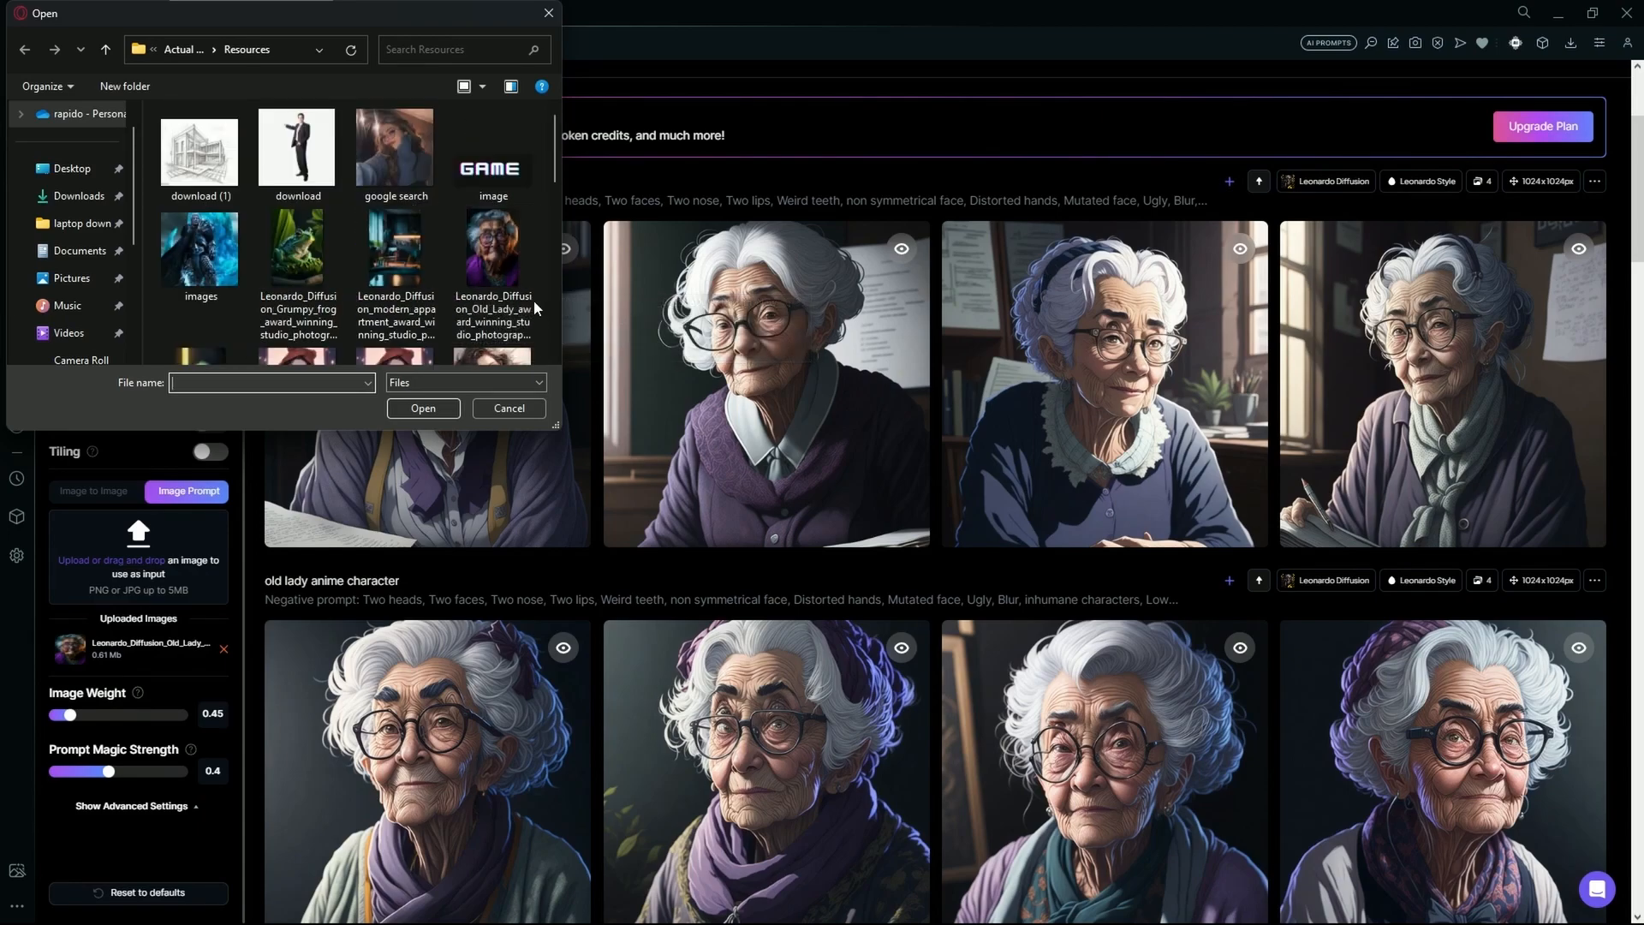
scroll(down, 3)
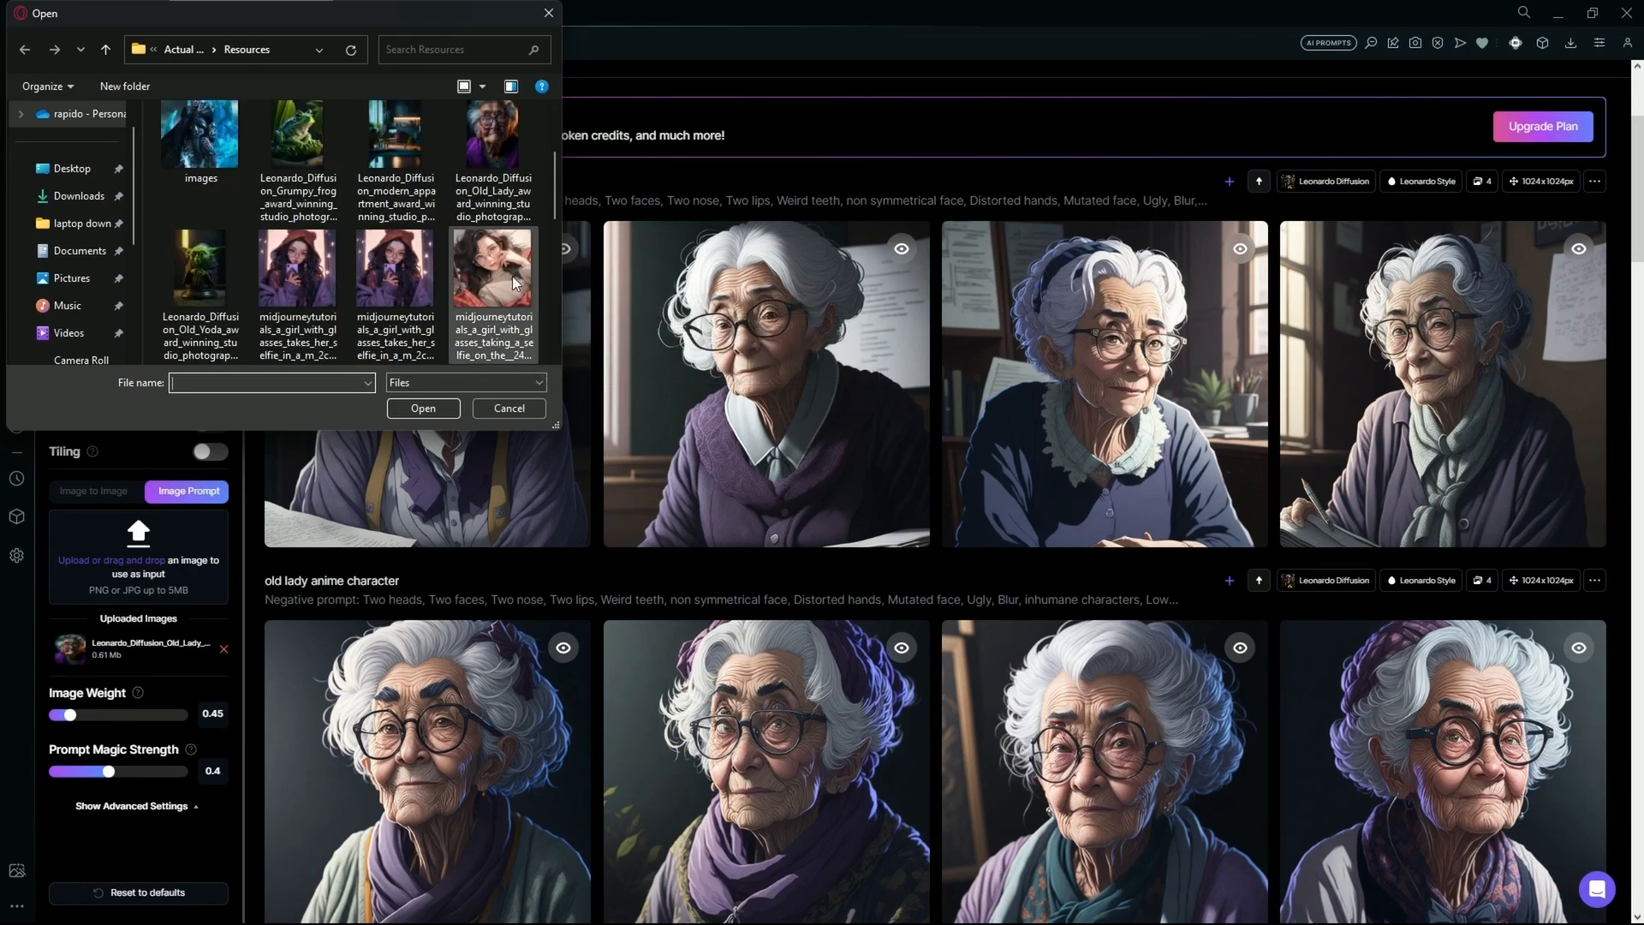
mouse_move(490, 281)
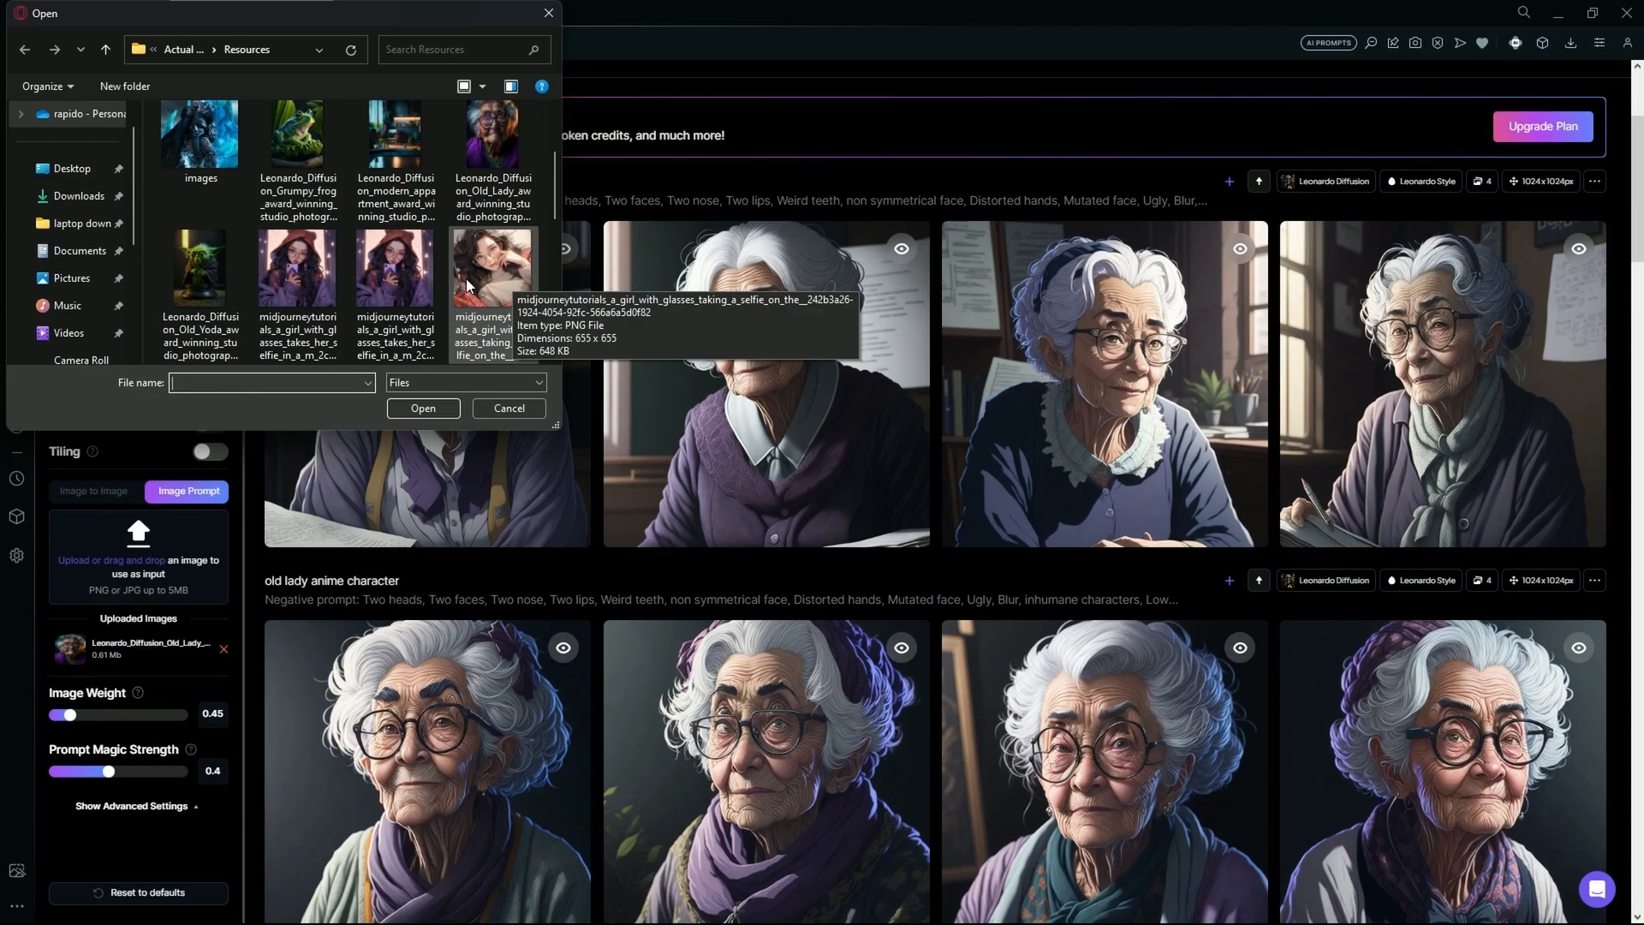
click(298, 147)
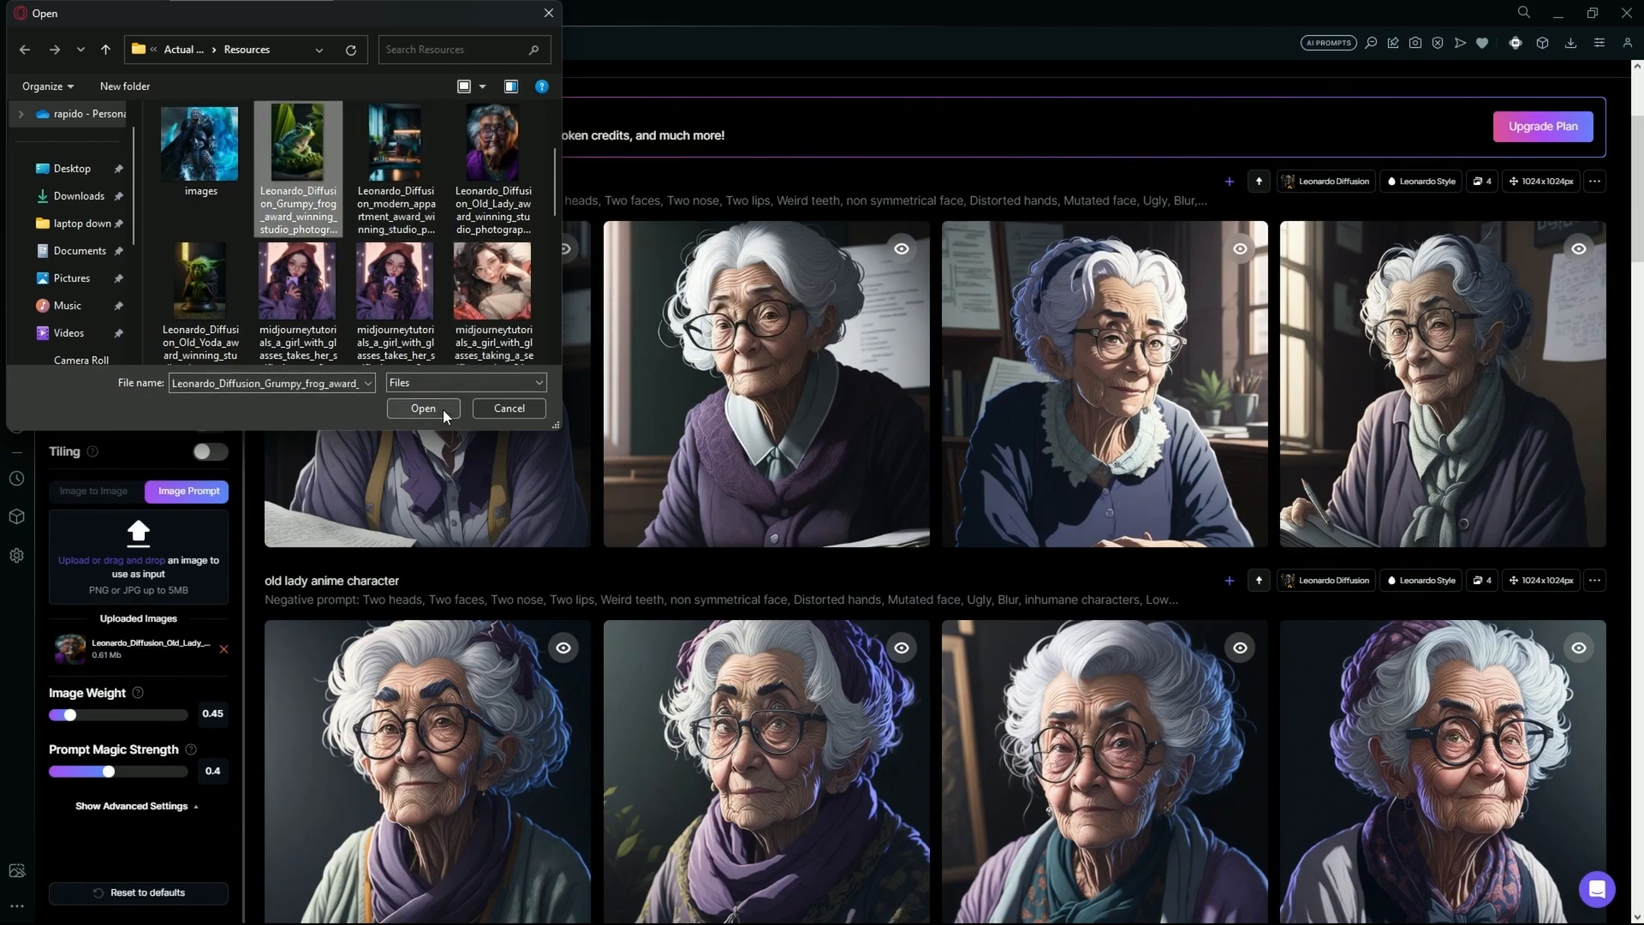
click(423, 407)
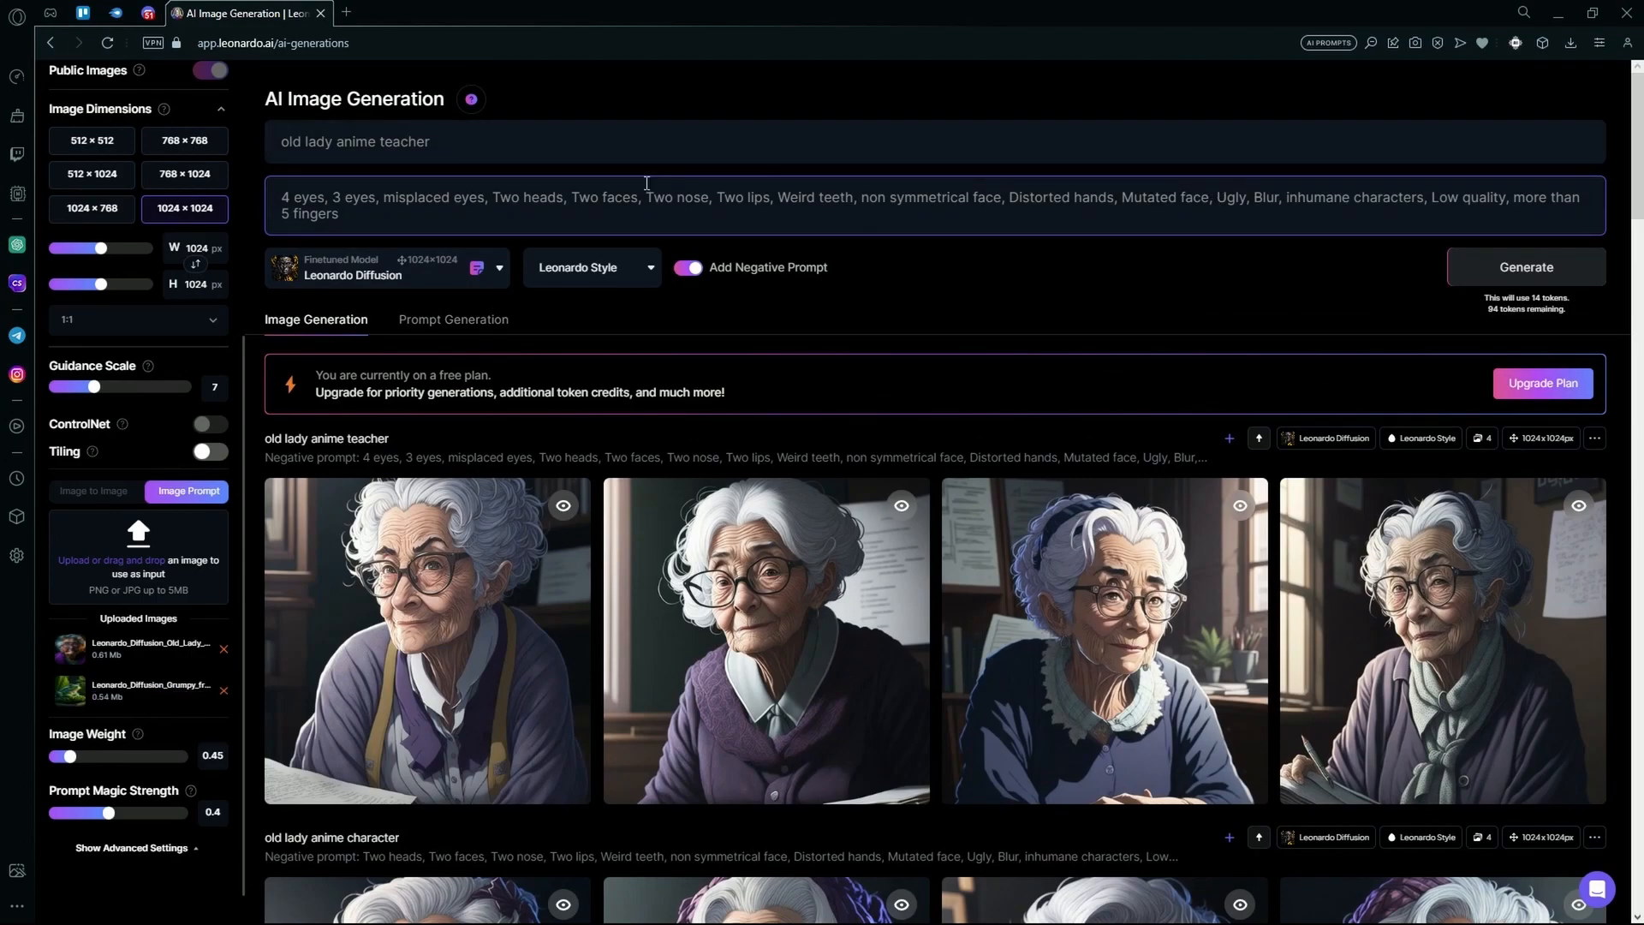
Remove the old lady image prompt and change the prompt to 'Frog in a tuxedo'
triple_click(355, 141)
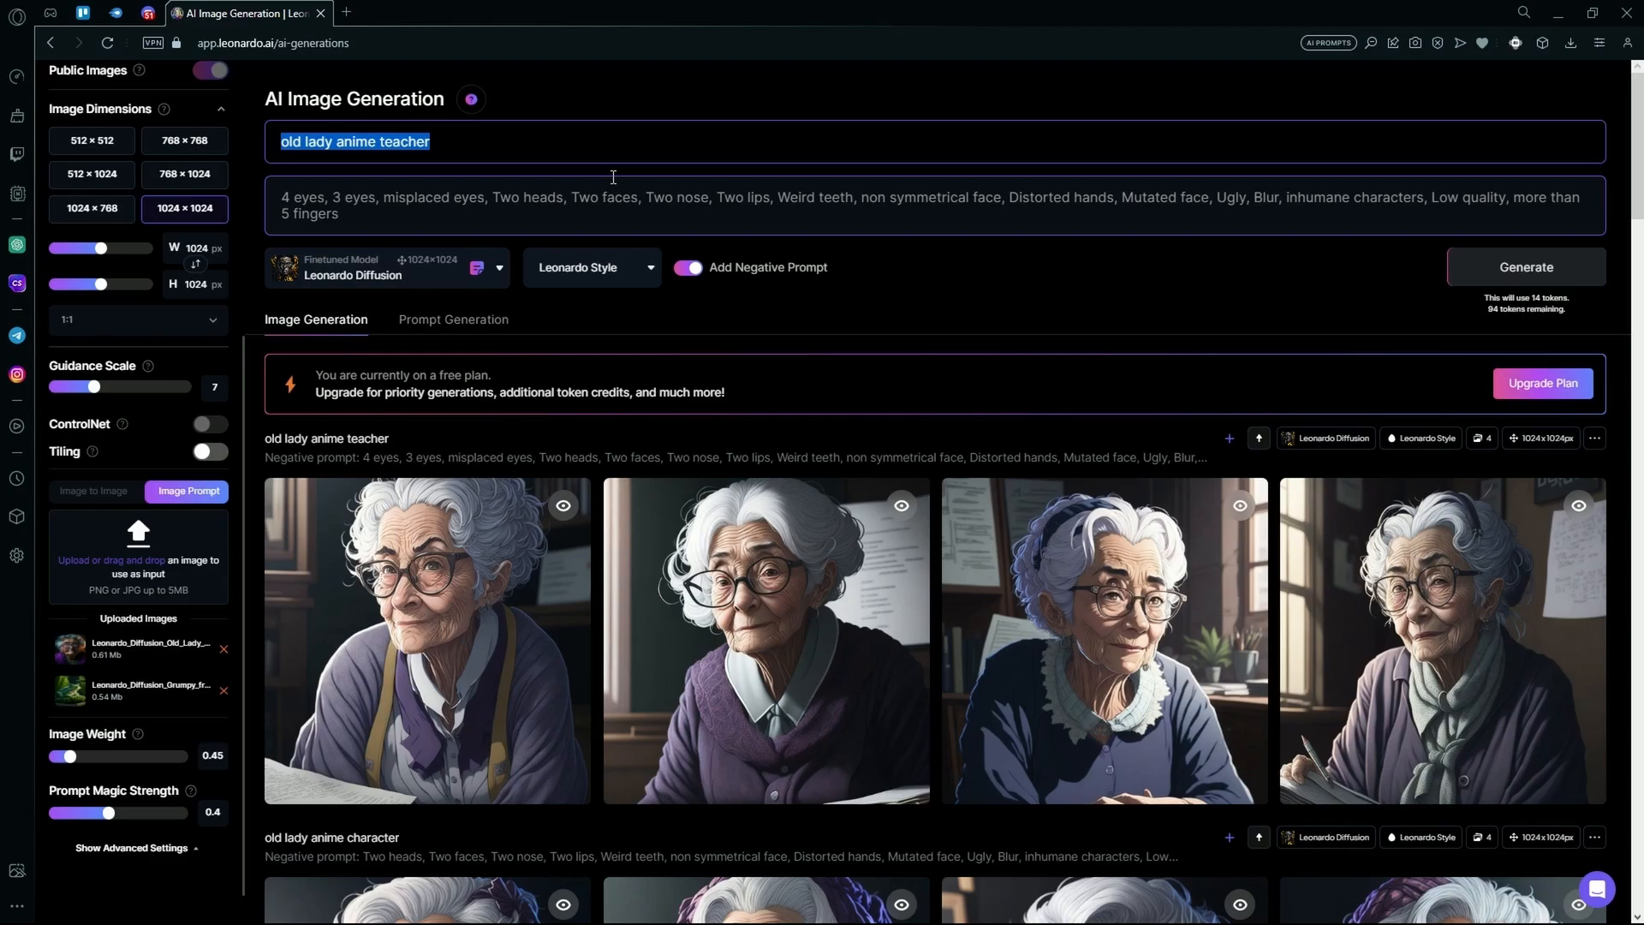
mouse_move(222, 660)
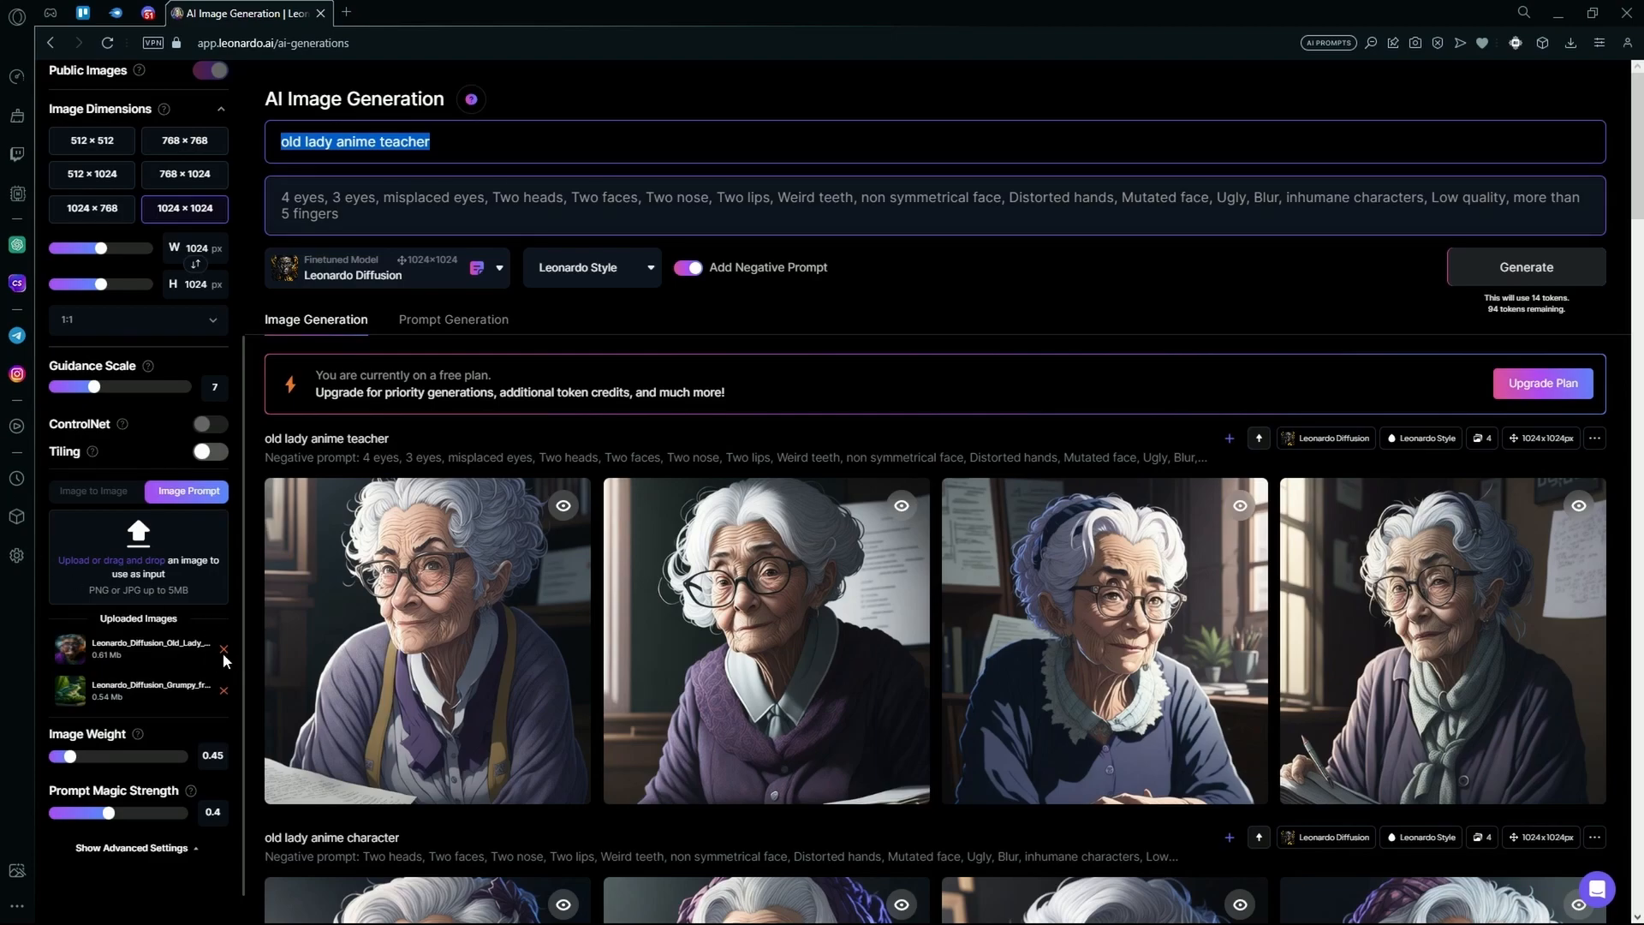
click(224, 646)
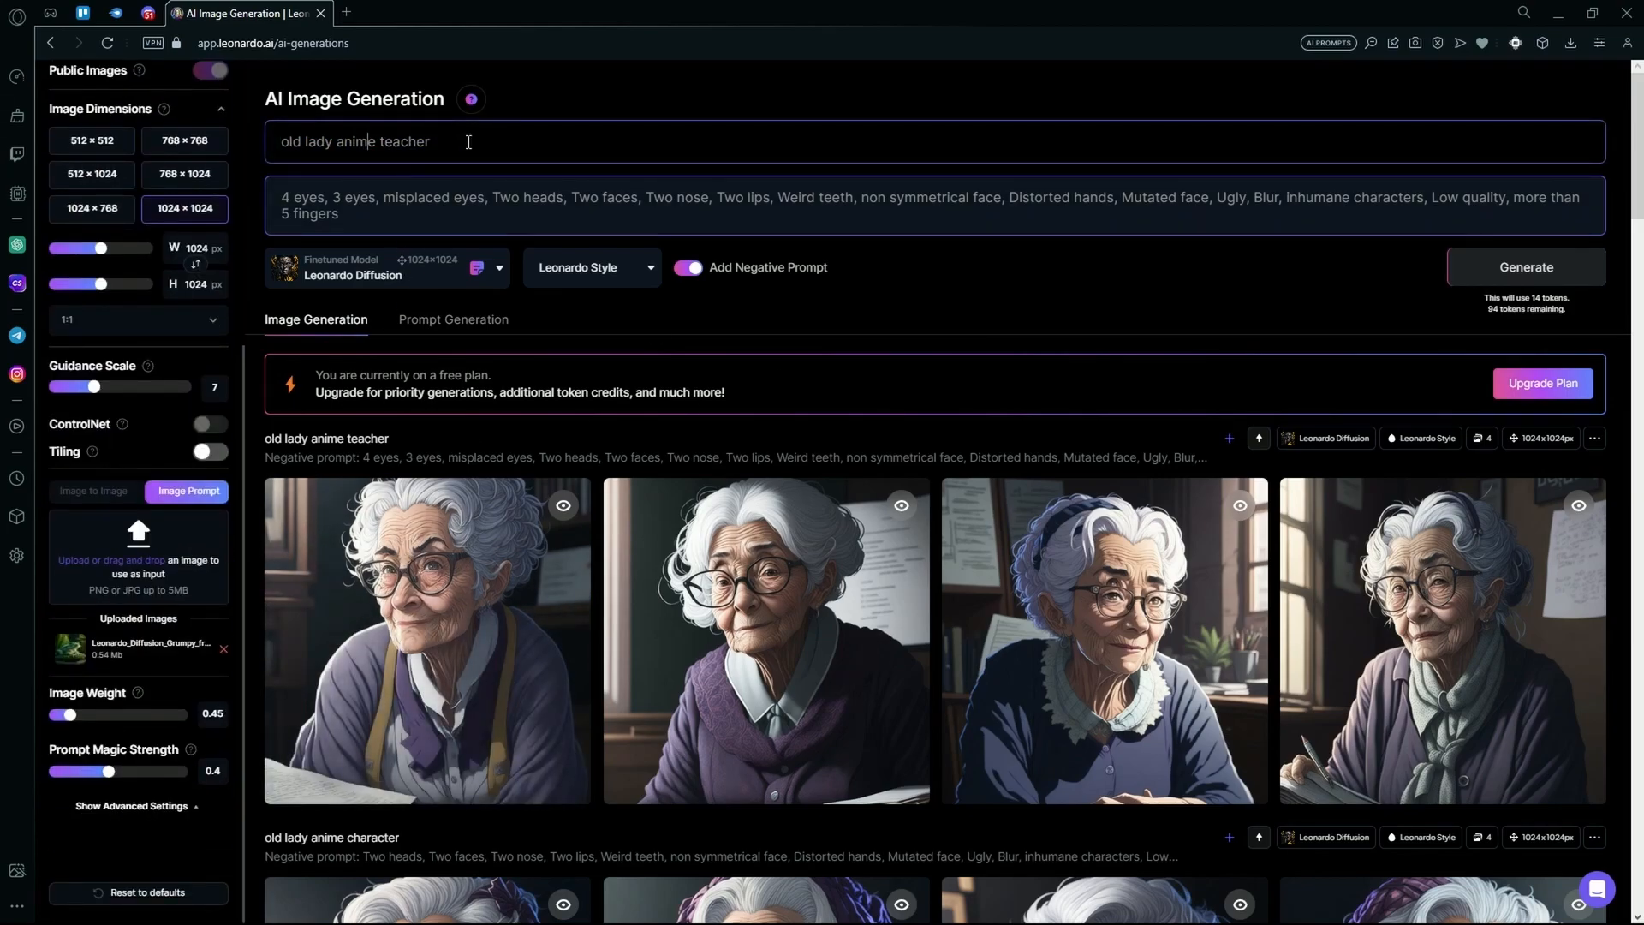
triple_click(355, 142)
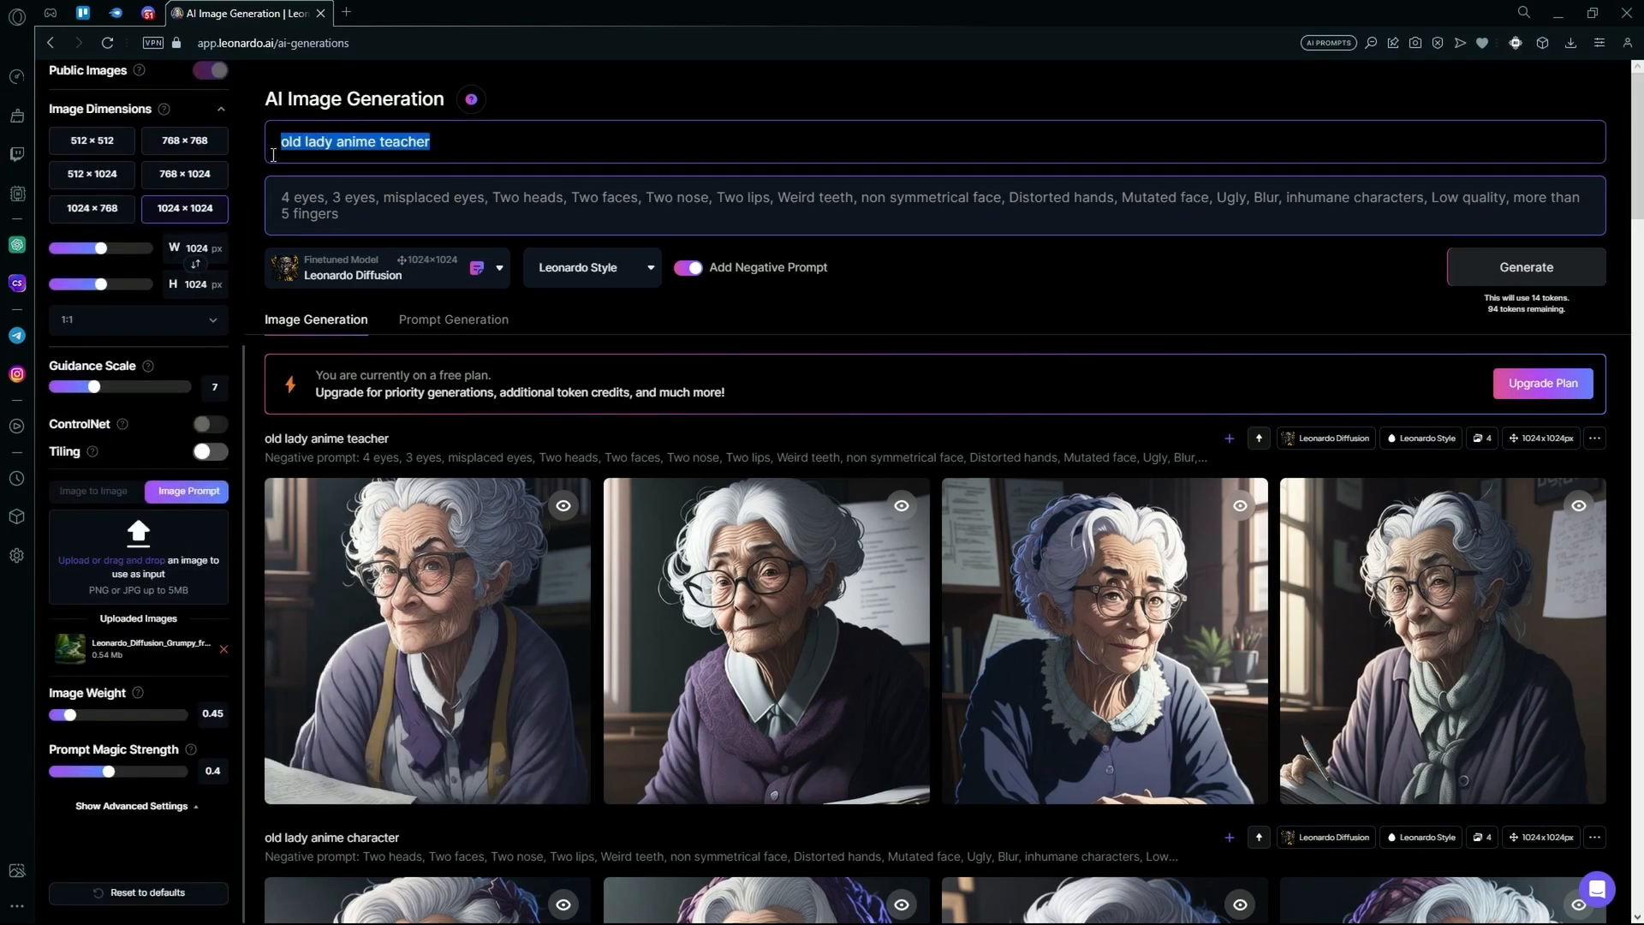
text(Frong in)
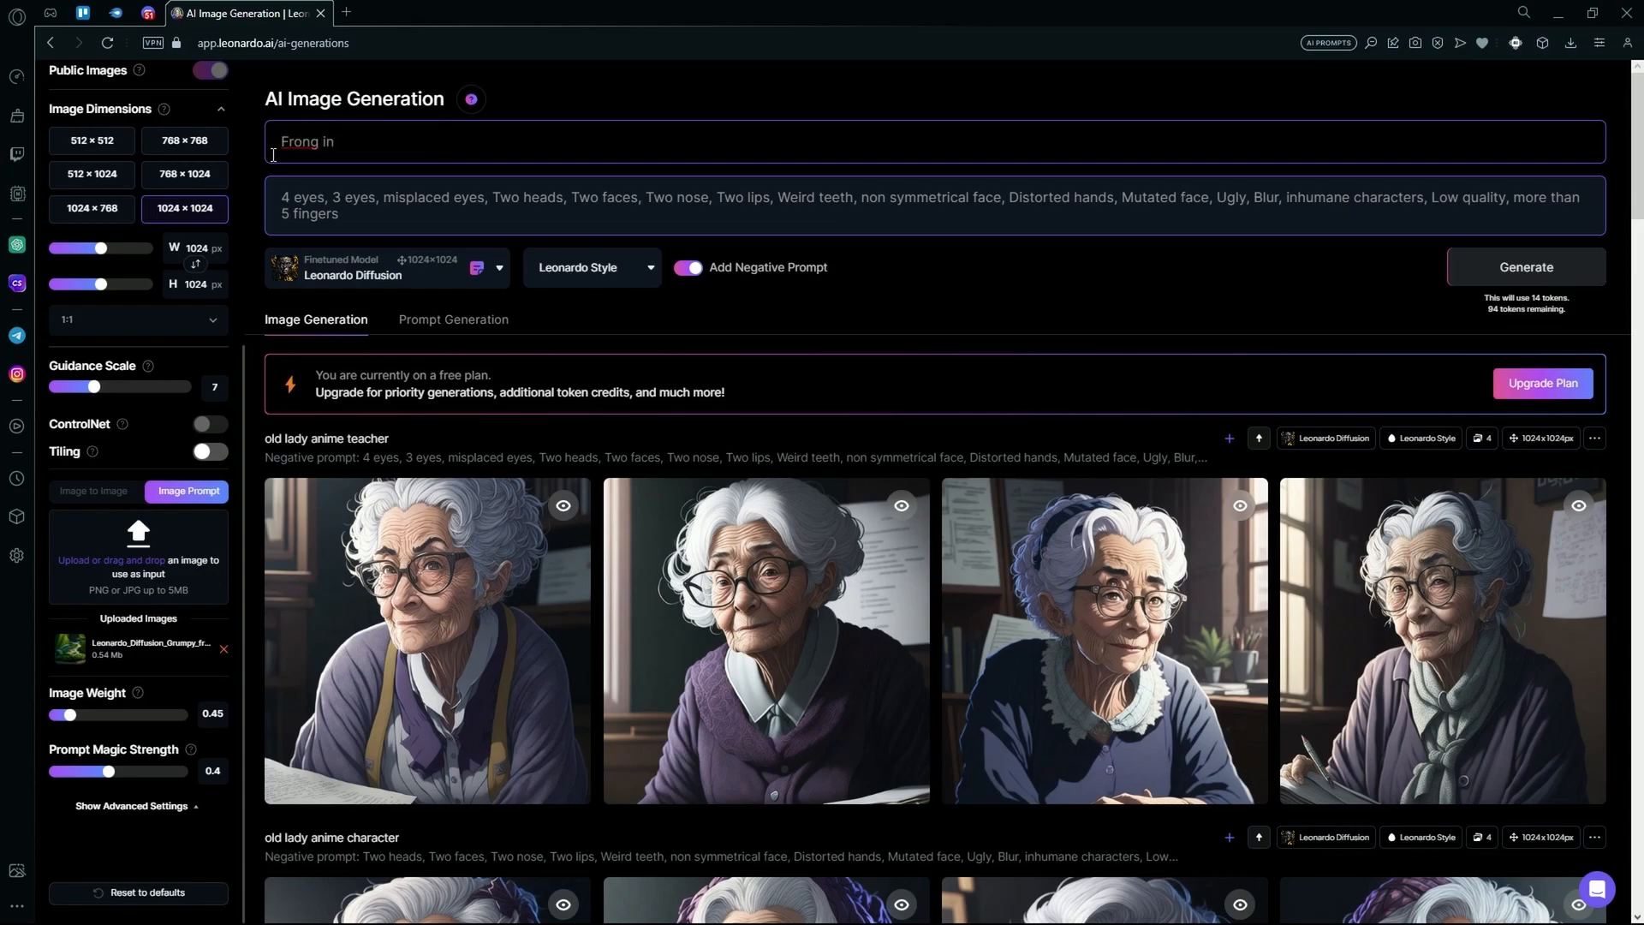
text(Frog in a t)
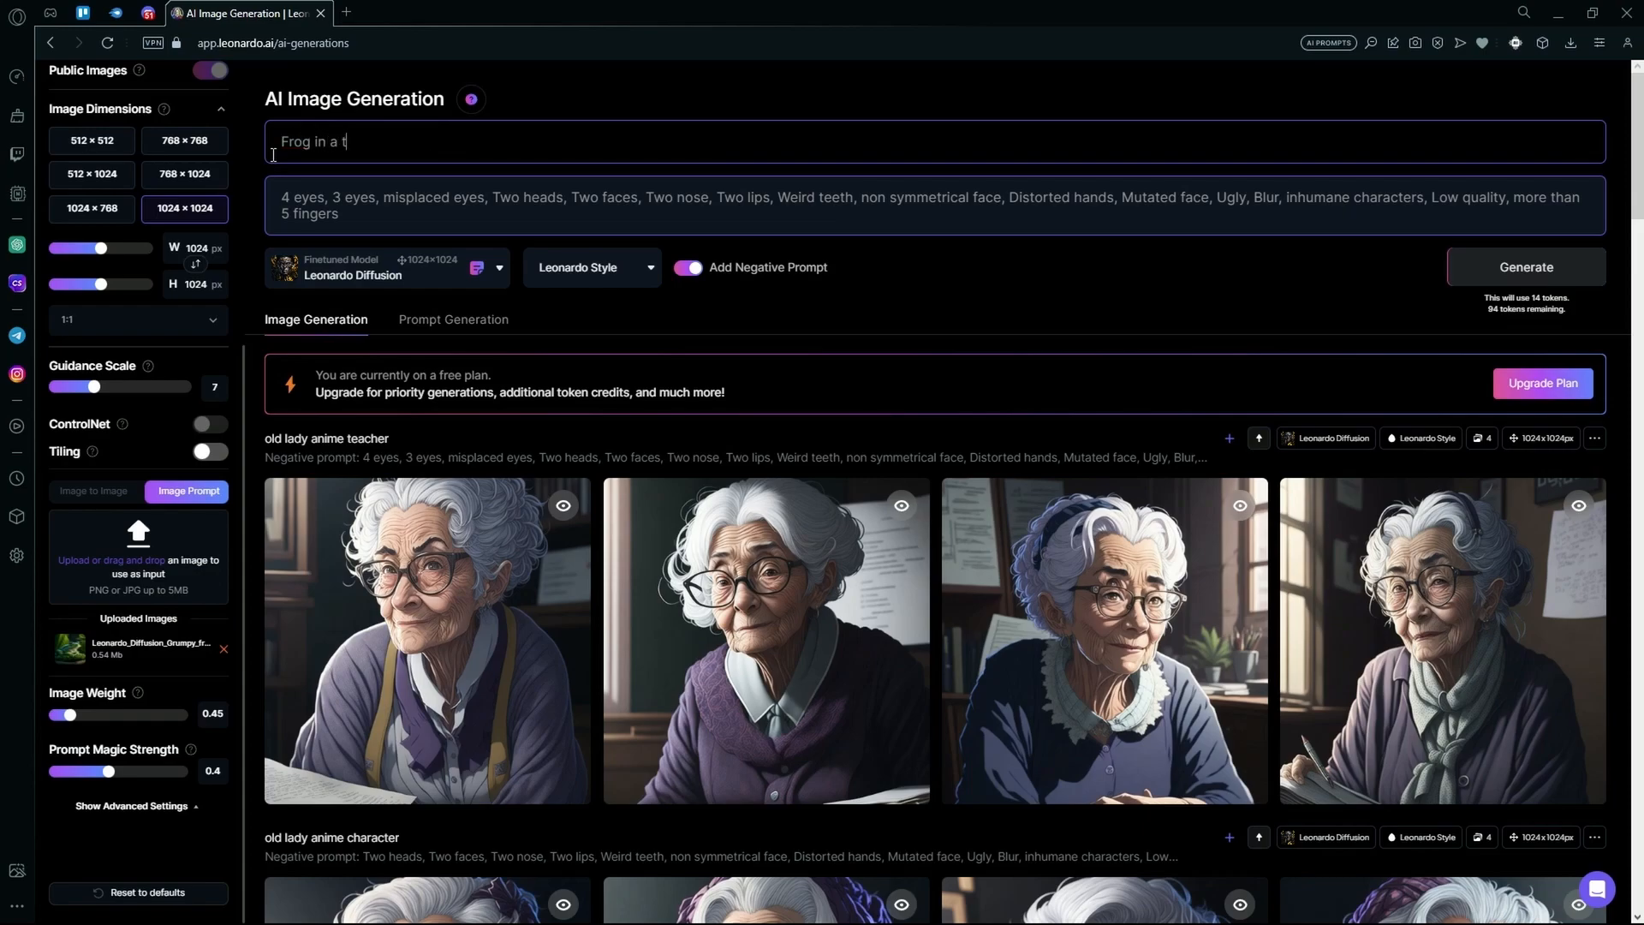
text(uxedo)
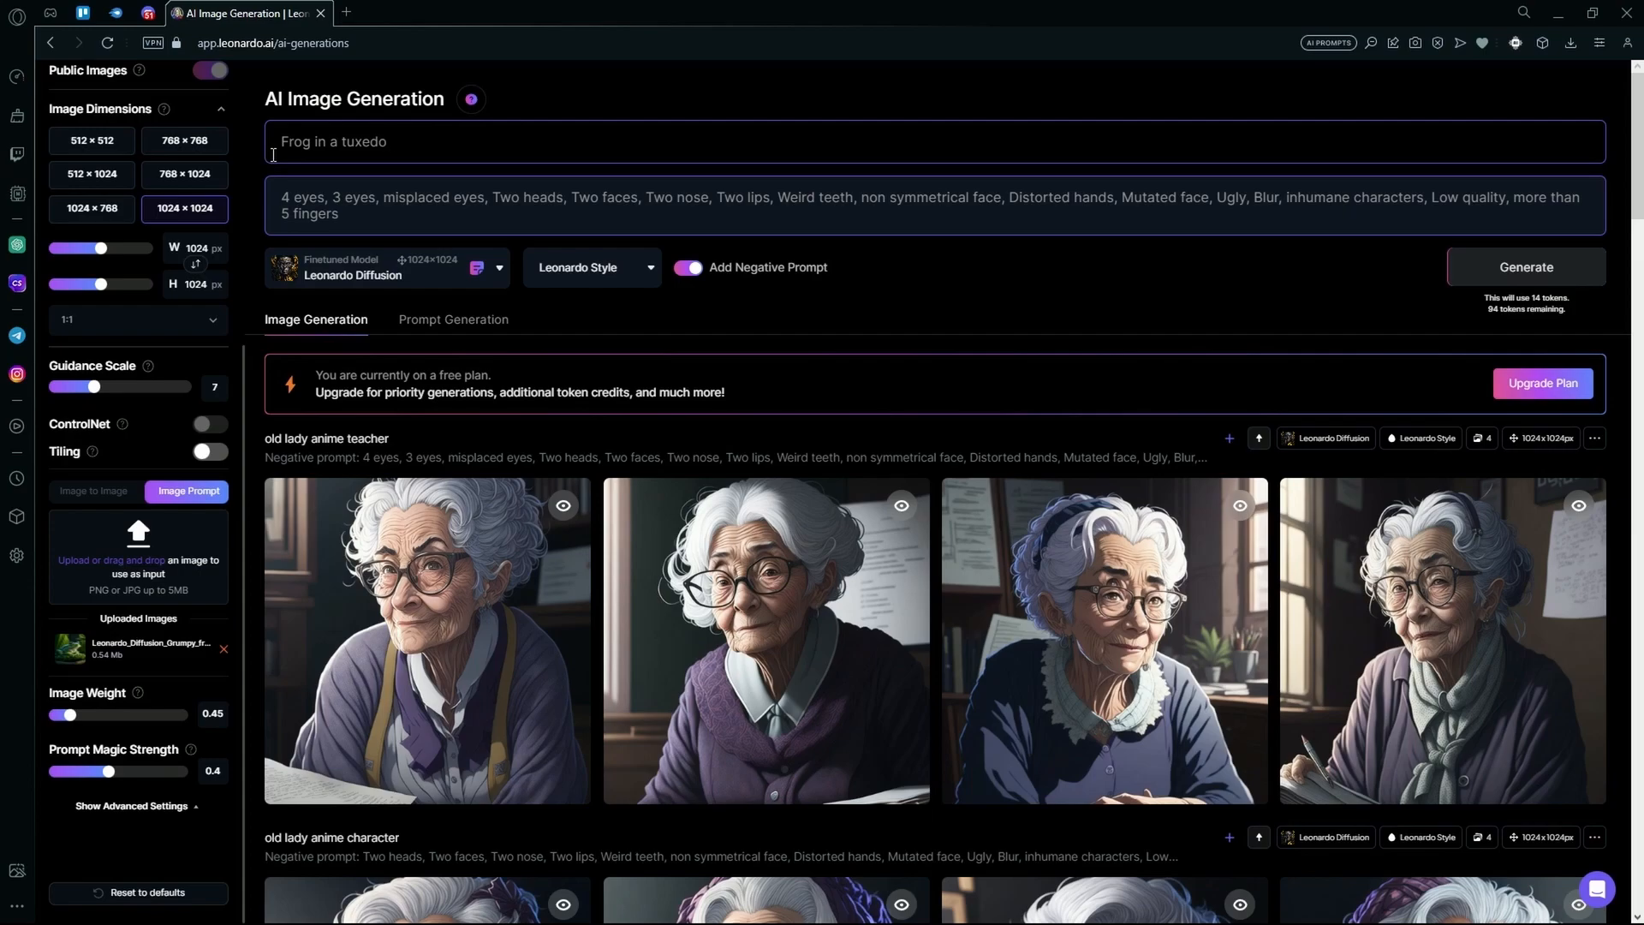
Generate four 'Frog in a tuxedo' images and view one enlarged before closing it
click(1524, 267)
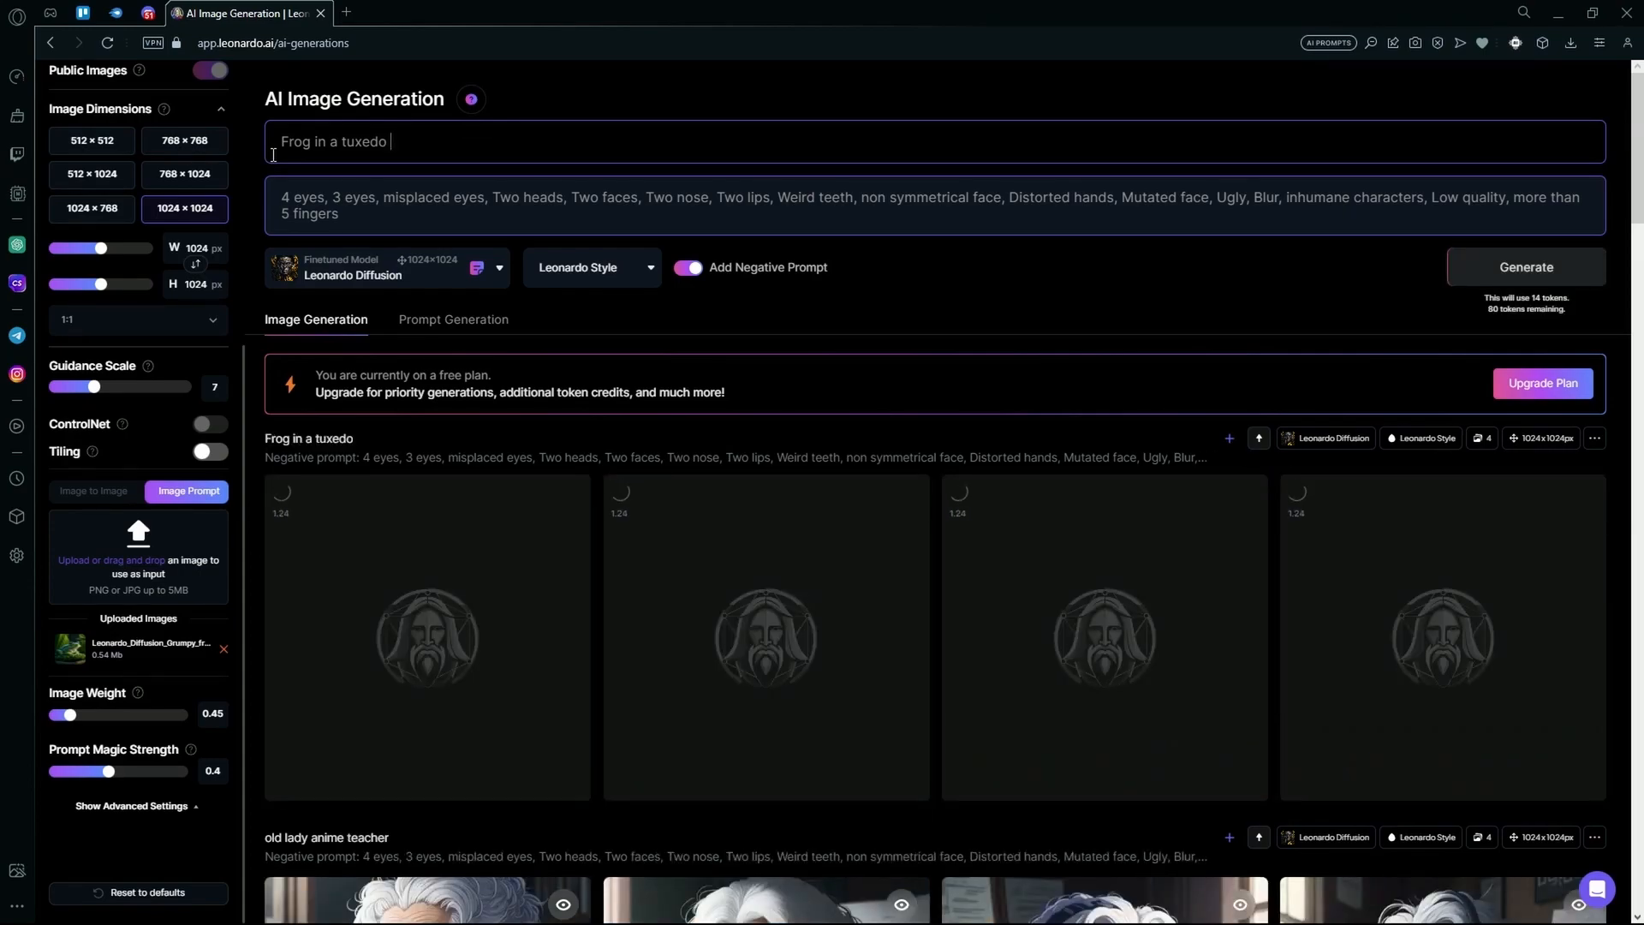
click(425, 636)
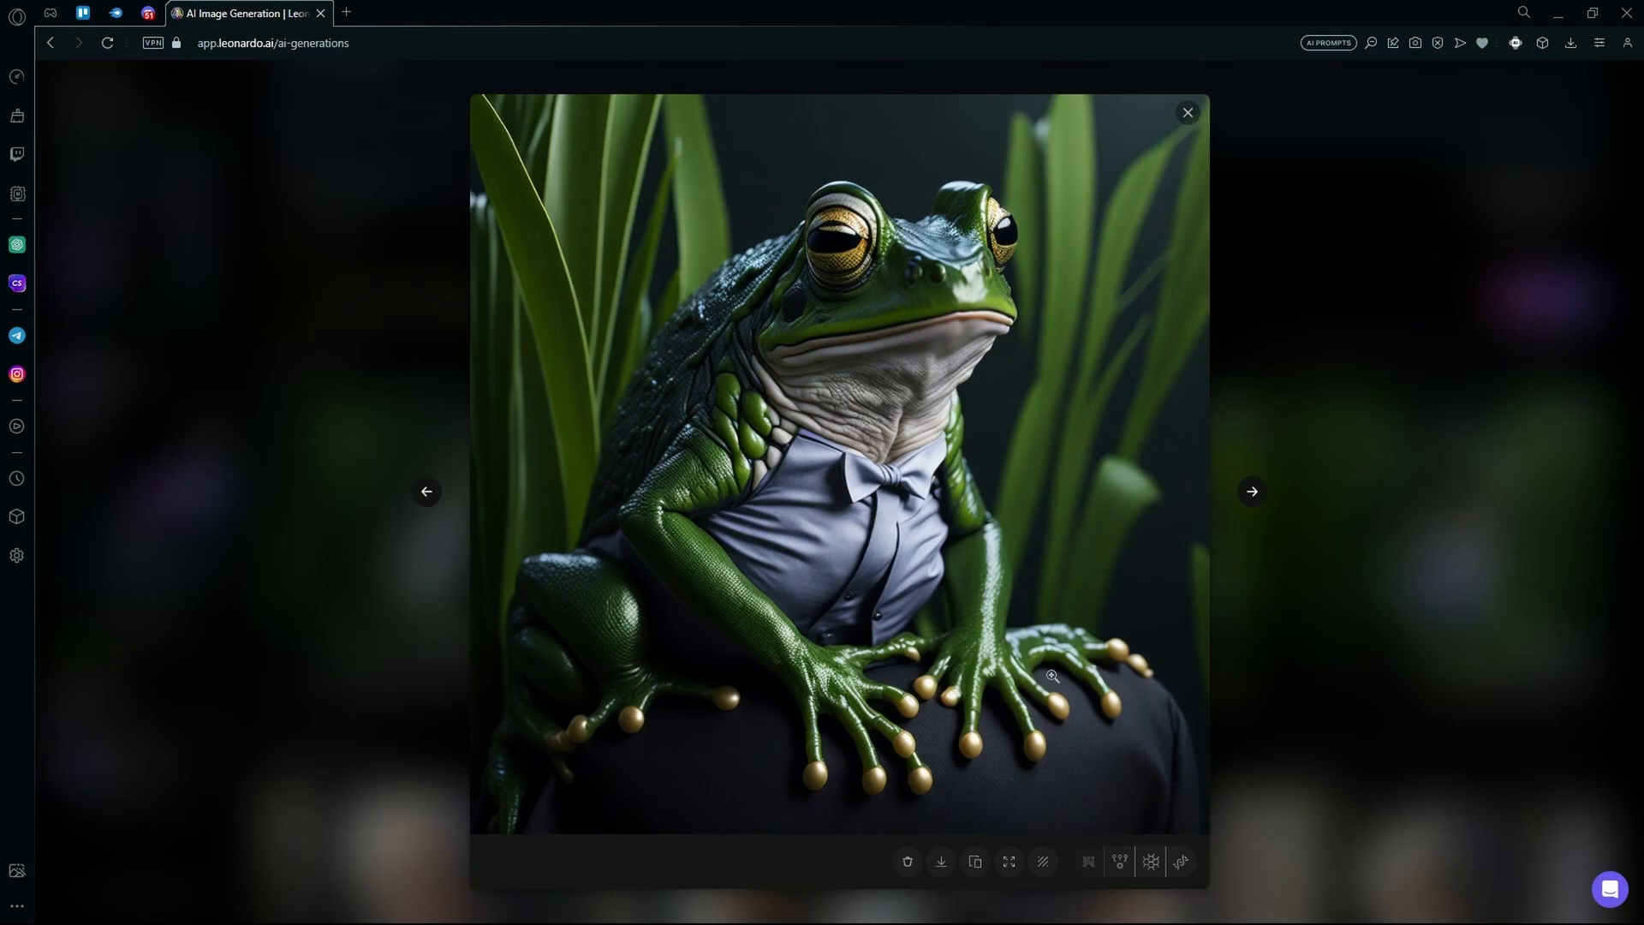
click(1186, 112)
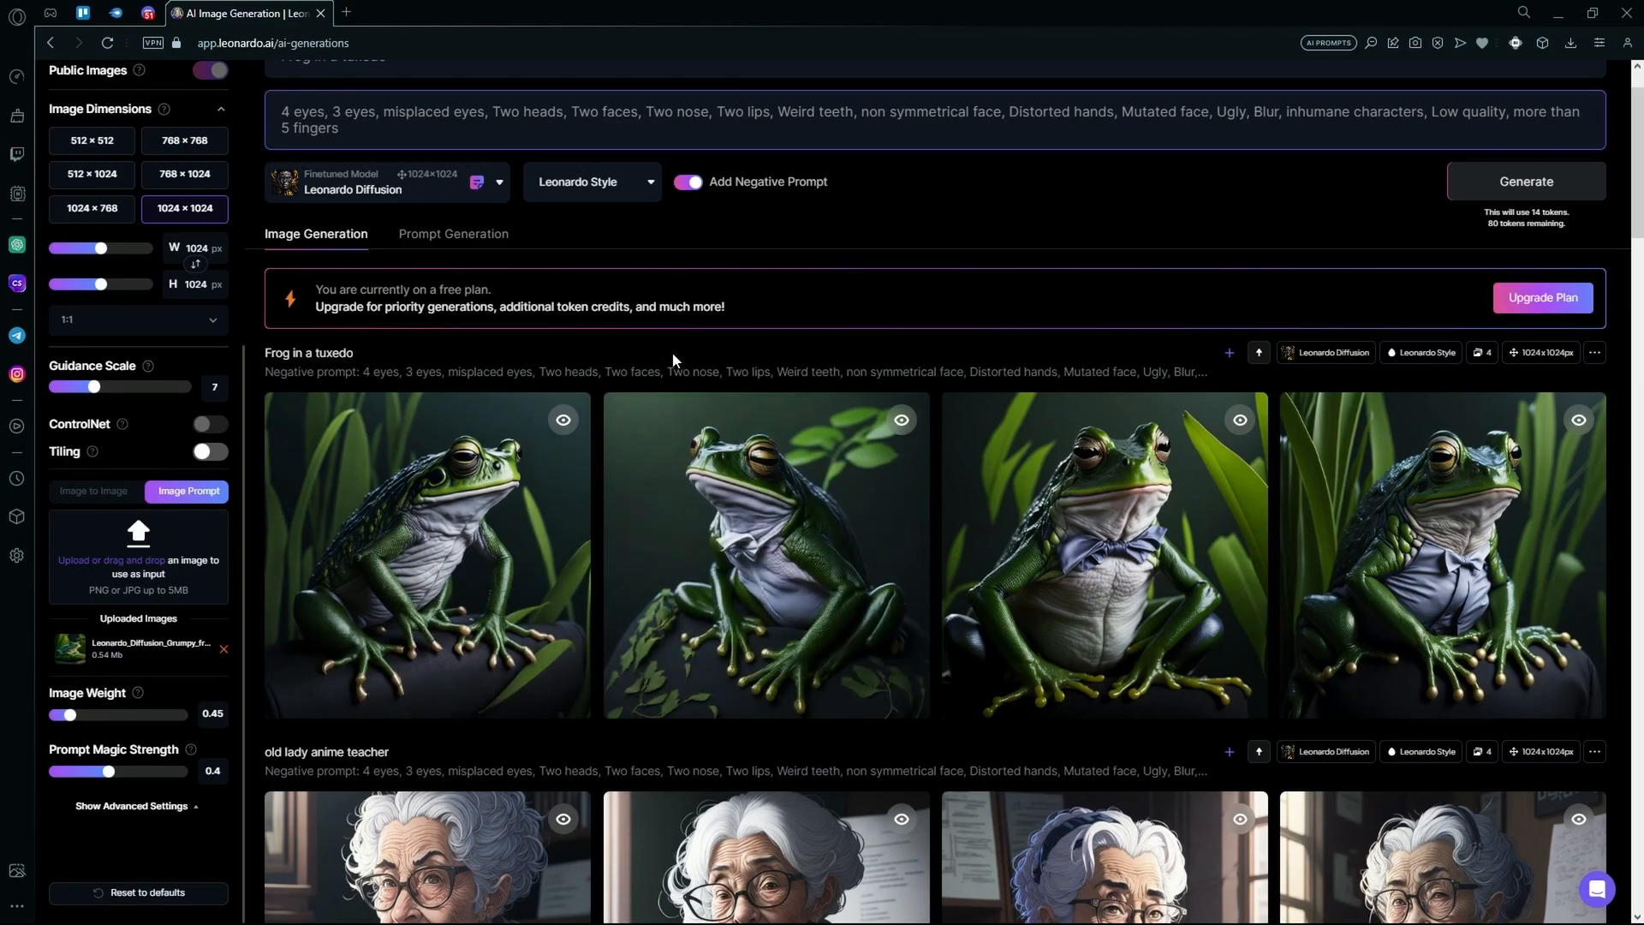
mouse_move(674, 364)
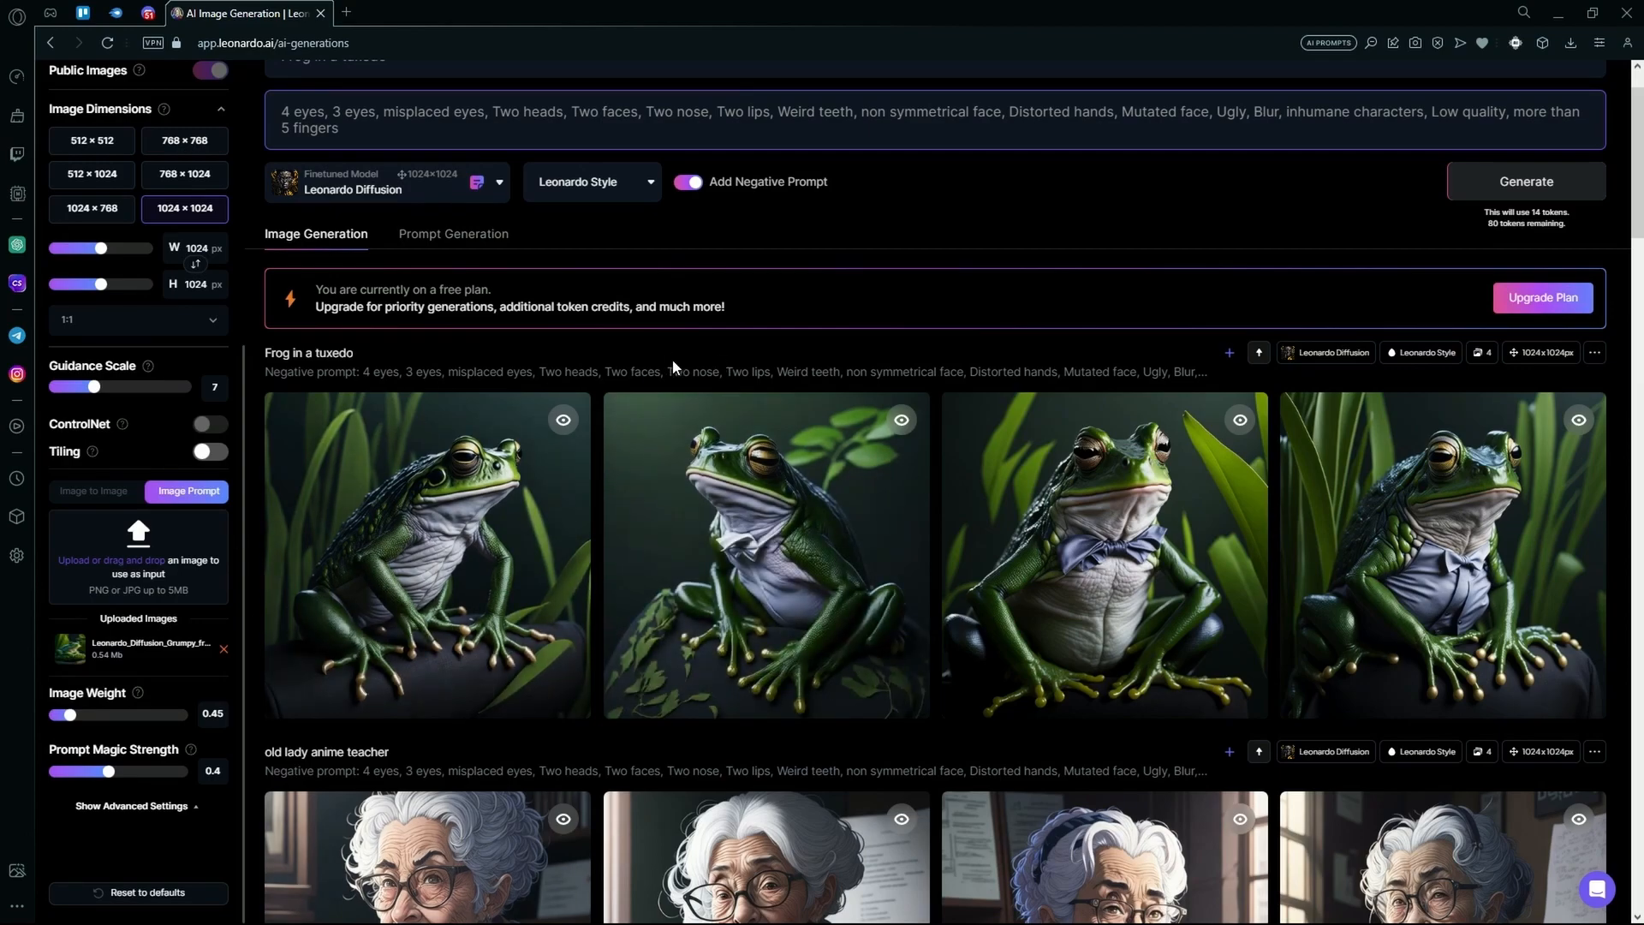